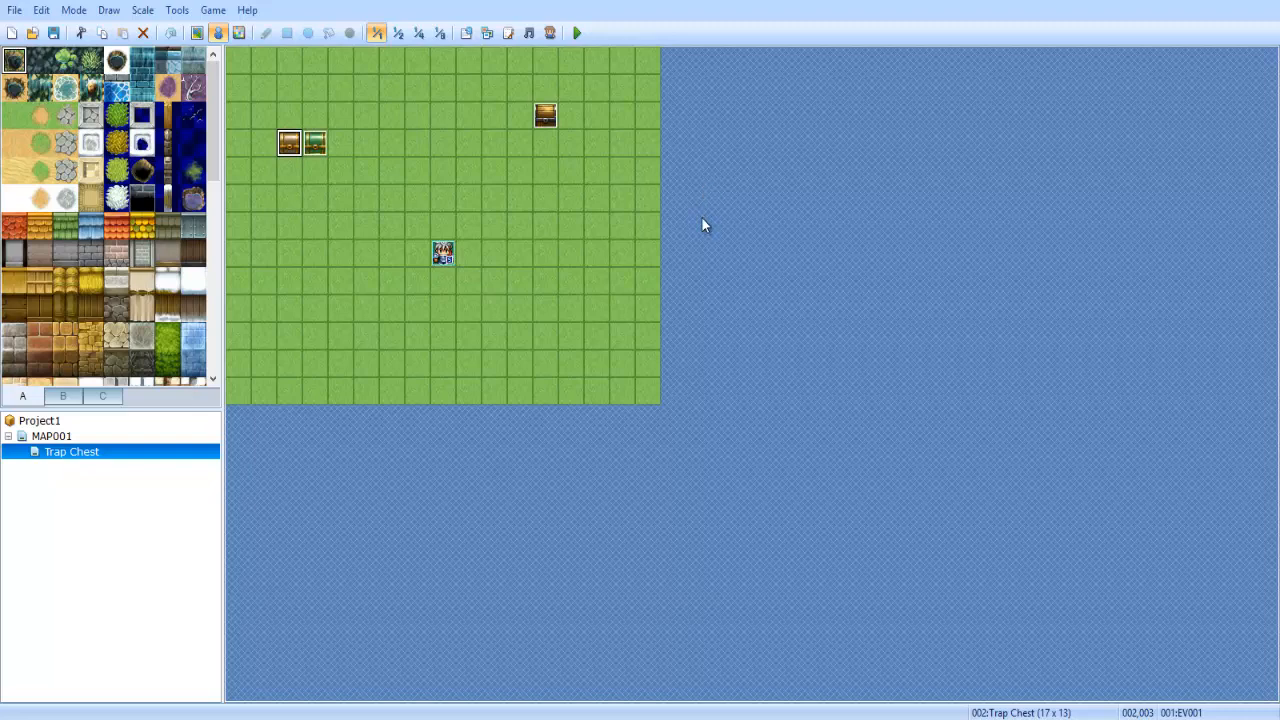
mouse_move(372, 190)
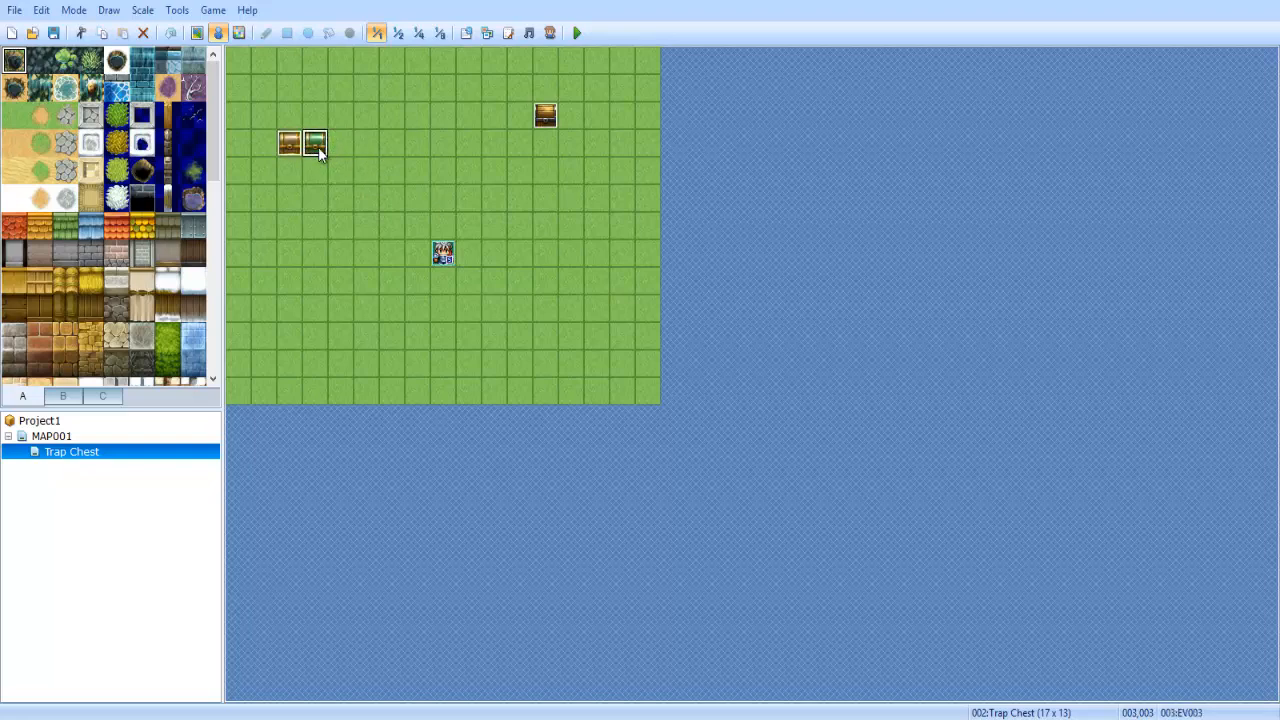
Step: Open the second chest's event on the grass map
double_click(314, 142)
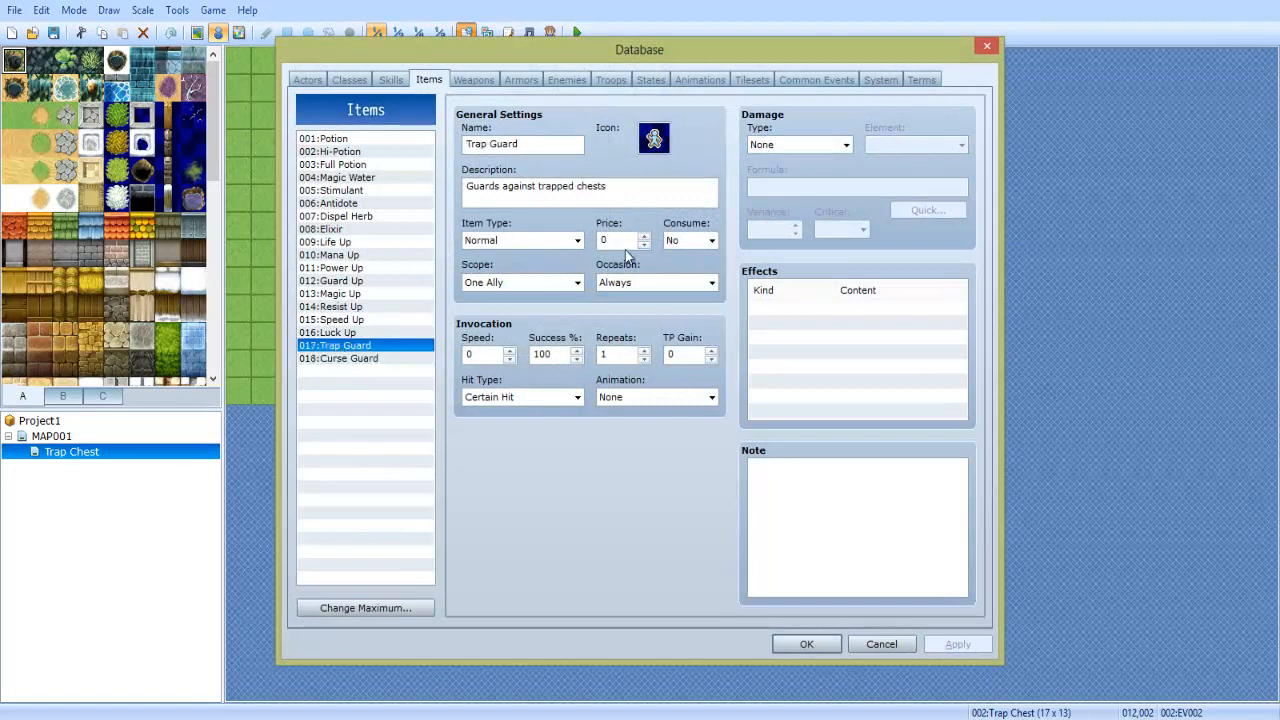
Step: View Curse Guard, set Trap Guard's Consume to No, and close the database with OK
left_click(338, 358)
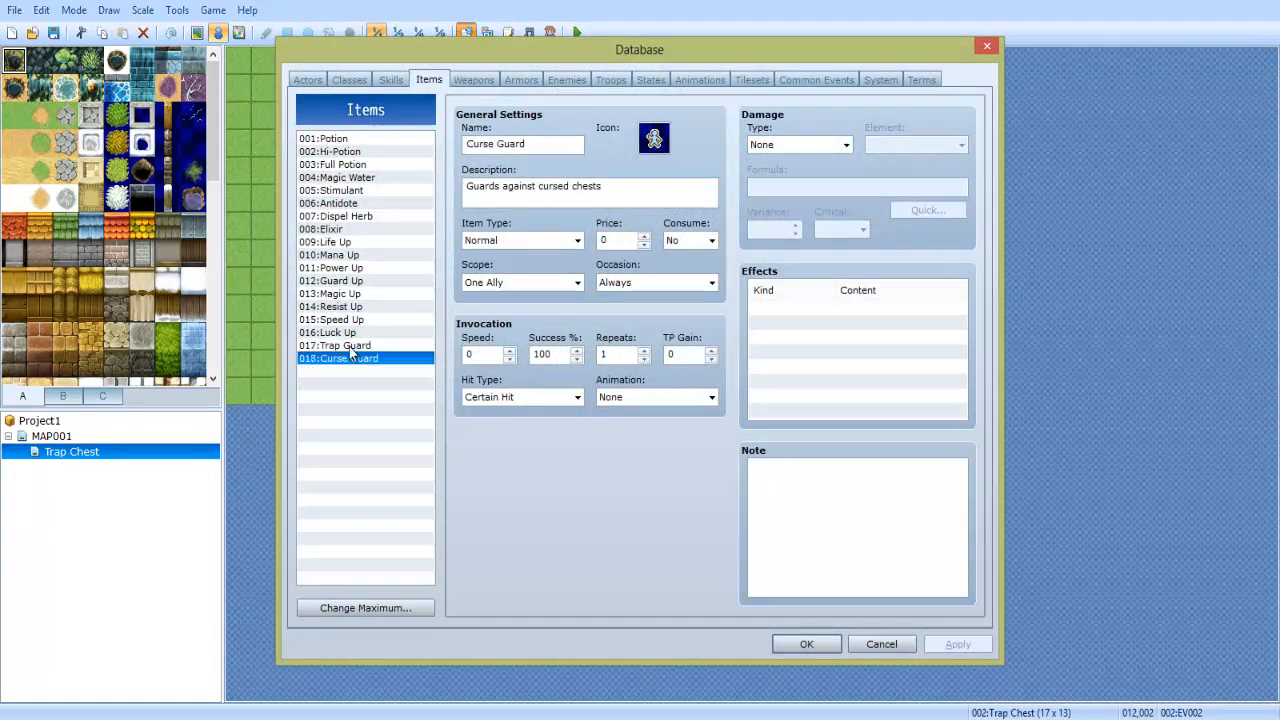
left_click(710, 240)
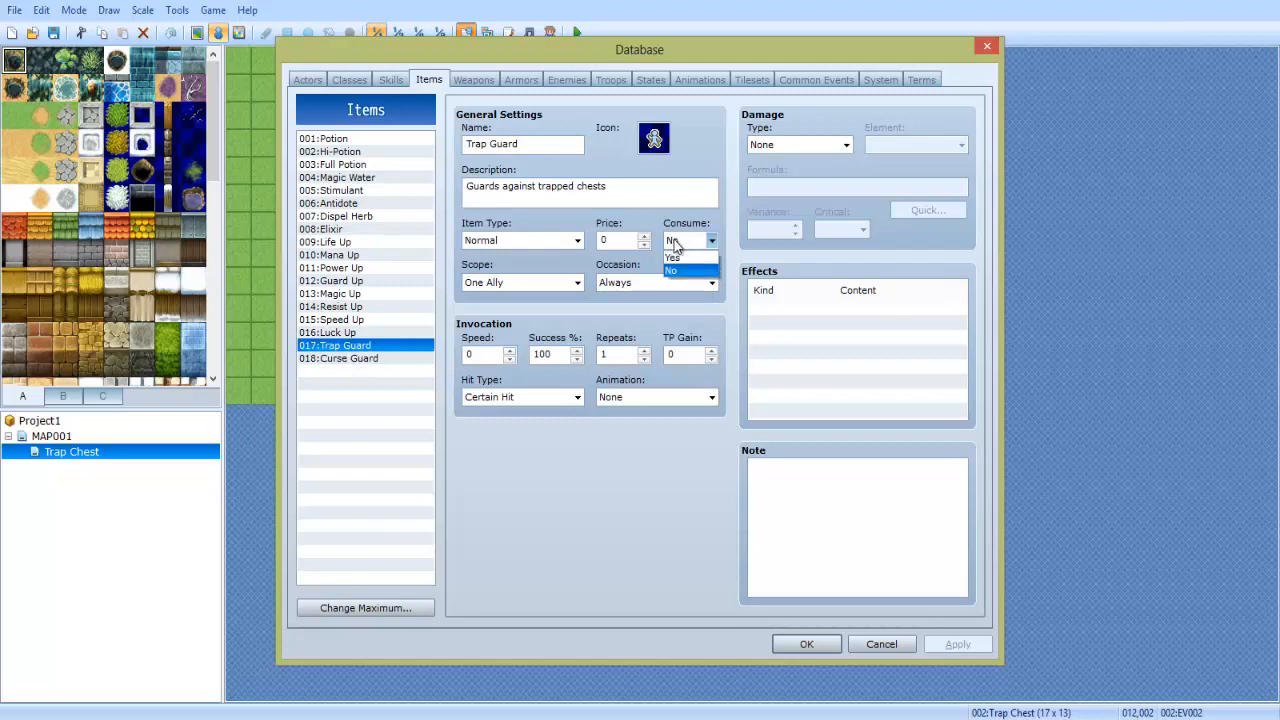
left_click(672, 270)
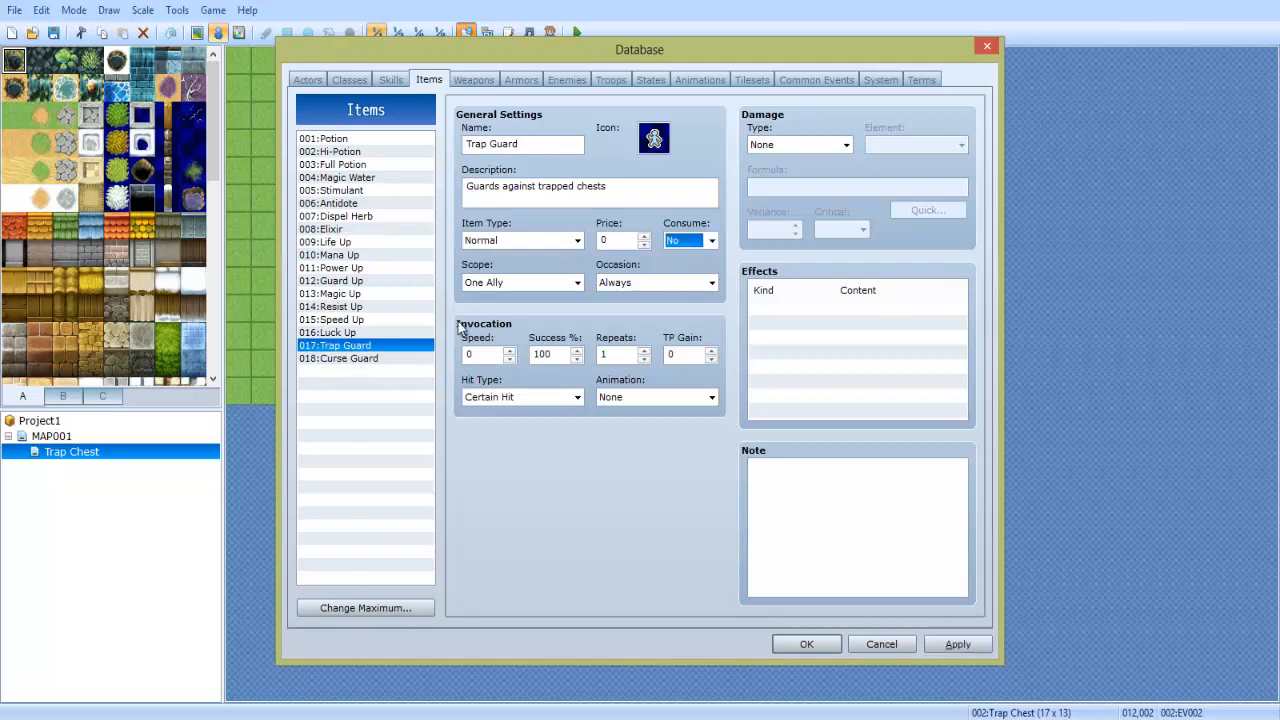
mouse_move(770, 292)
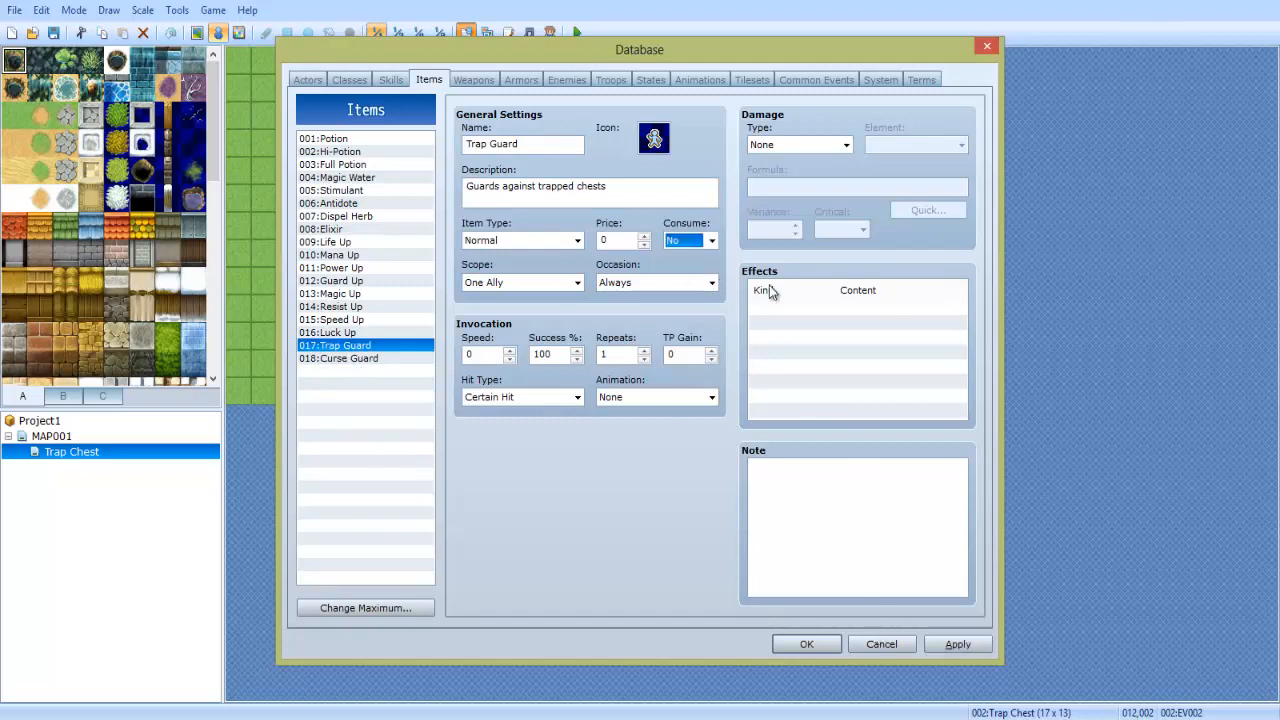
mouse_move(700, 126)
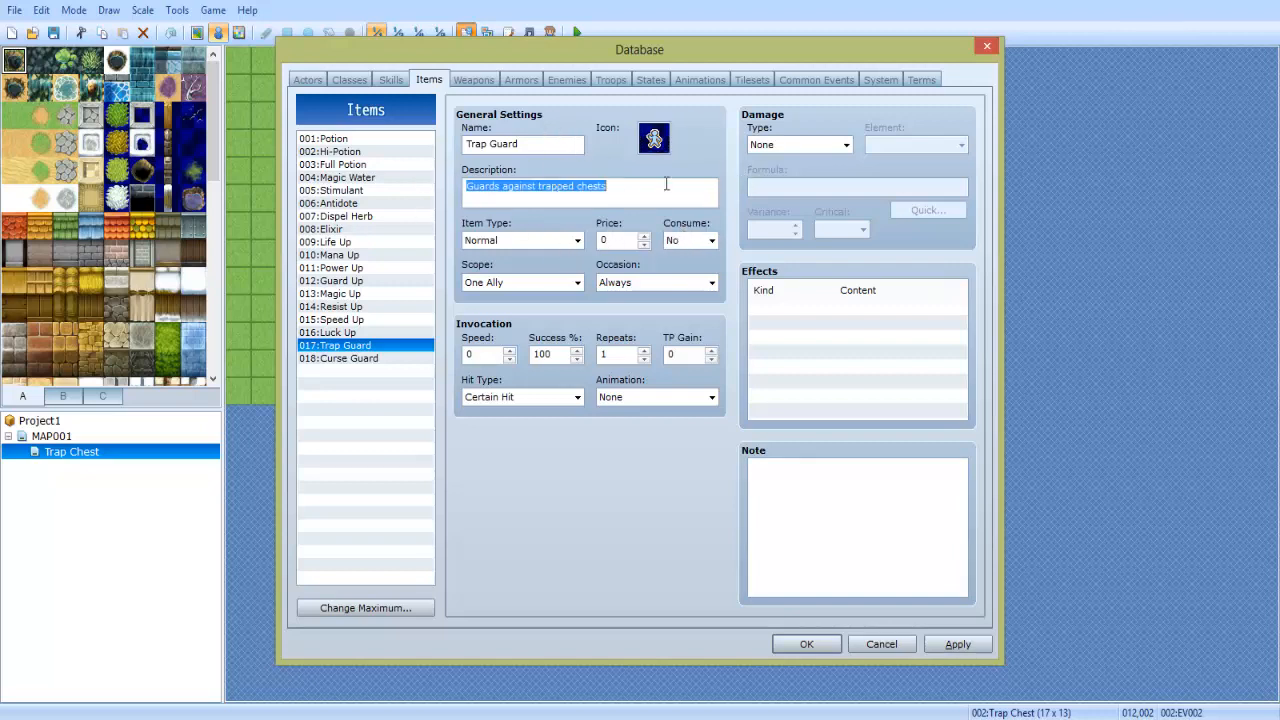
left_click(806, 643)
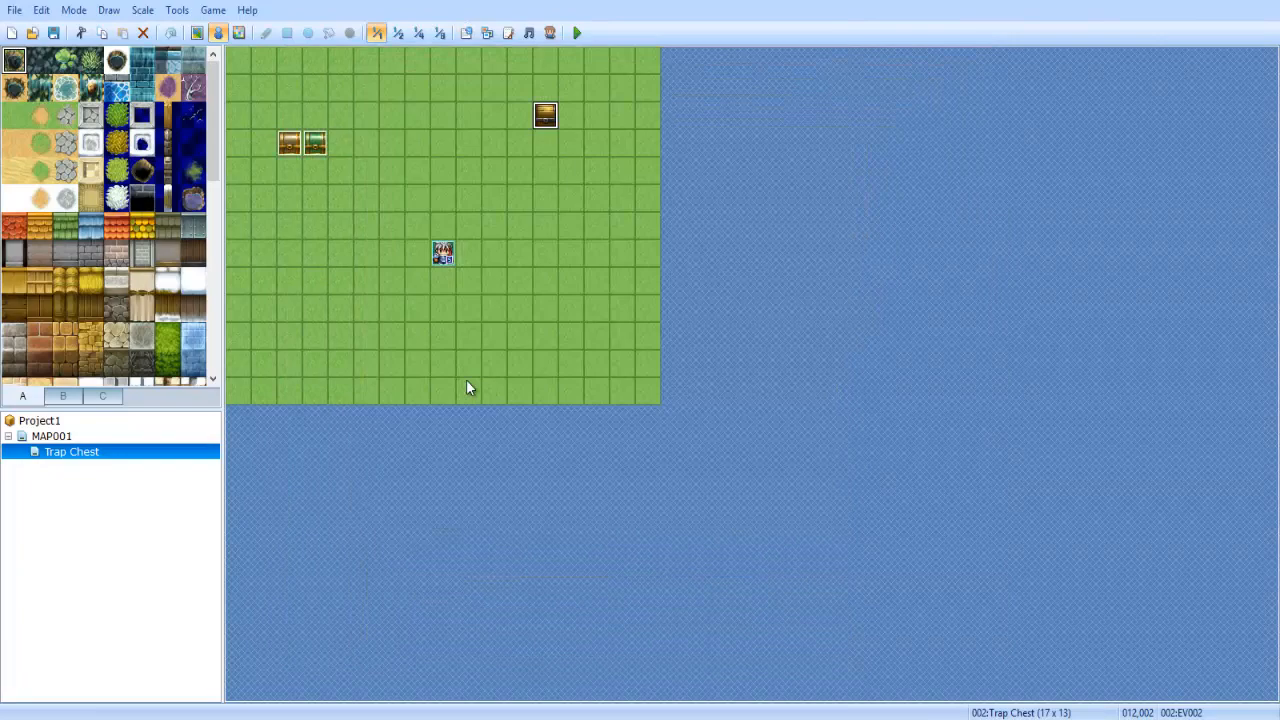
double_click(442, 251)
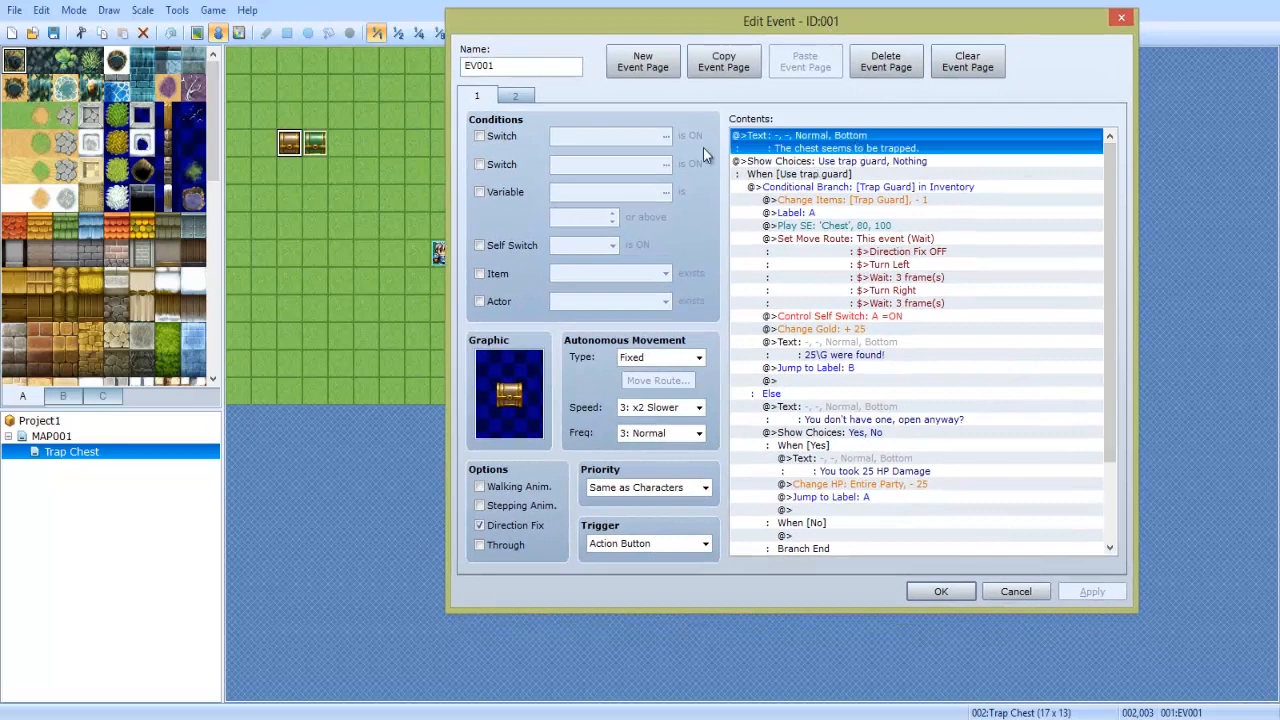
mouse_move(848, 147)
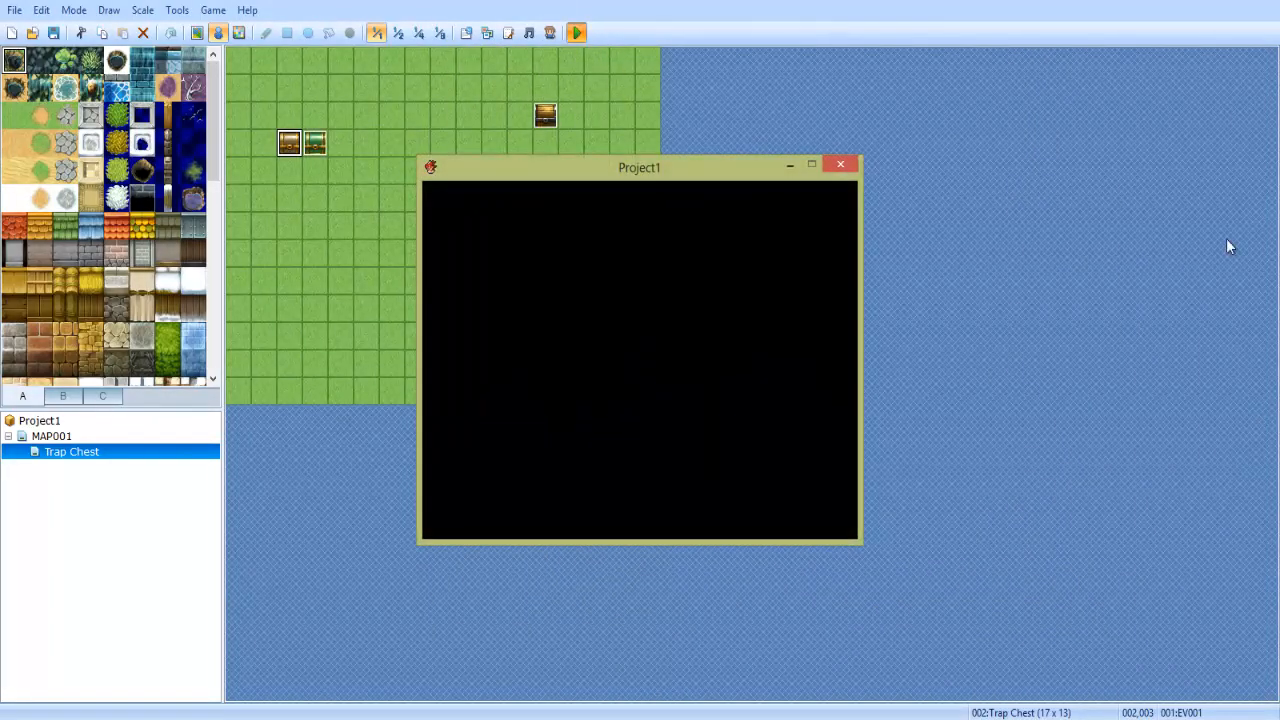
mouse_move(1272, 220)
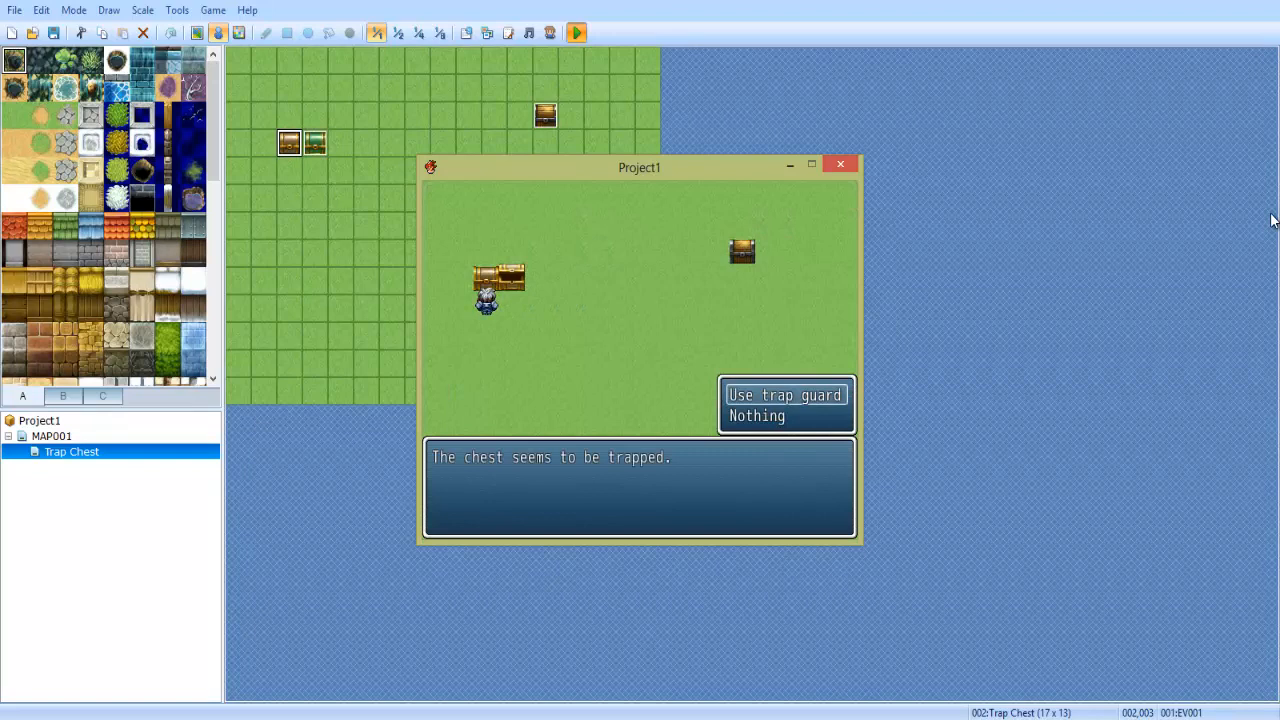
Step: Choose 'Use trap guard' at the trapped chest and answer the open-anyway Yes/No prompt
left_click(785, 395)
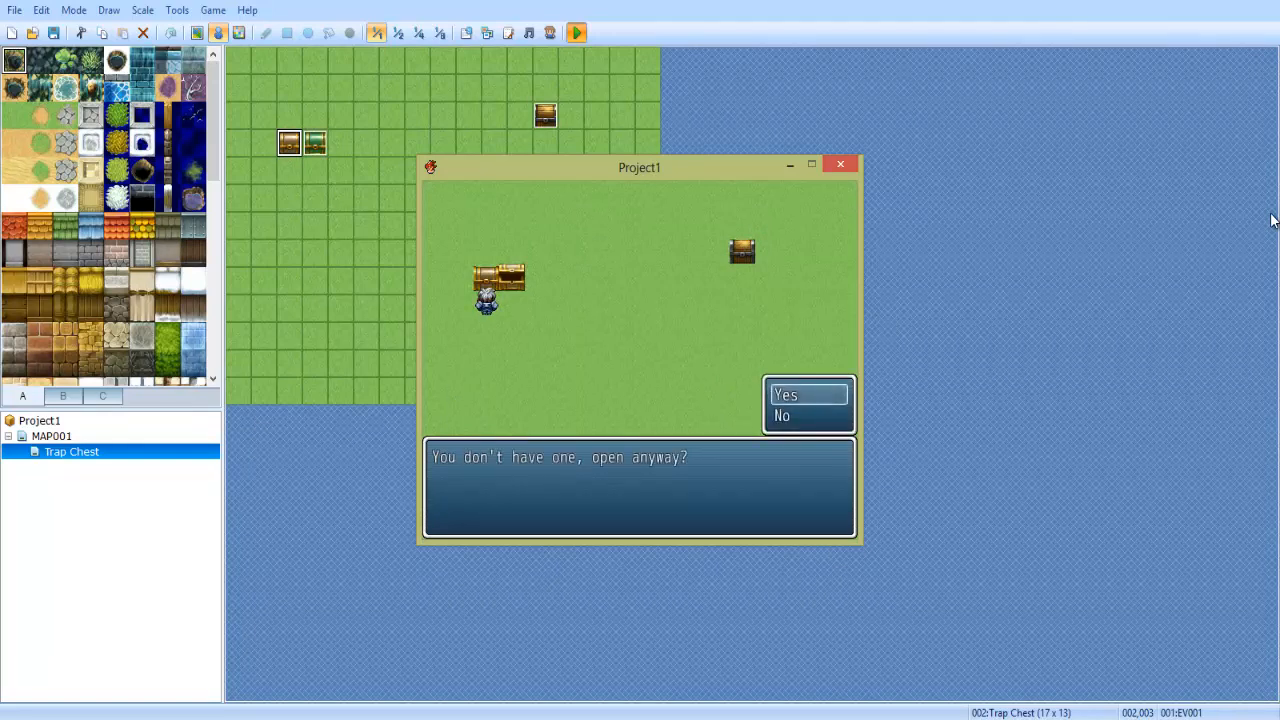
left_click(785, 394)
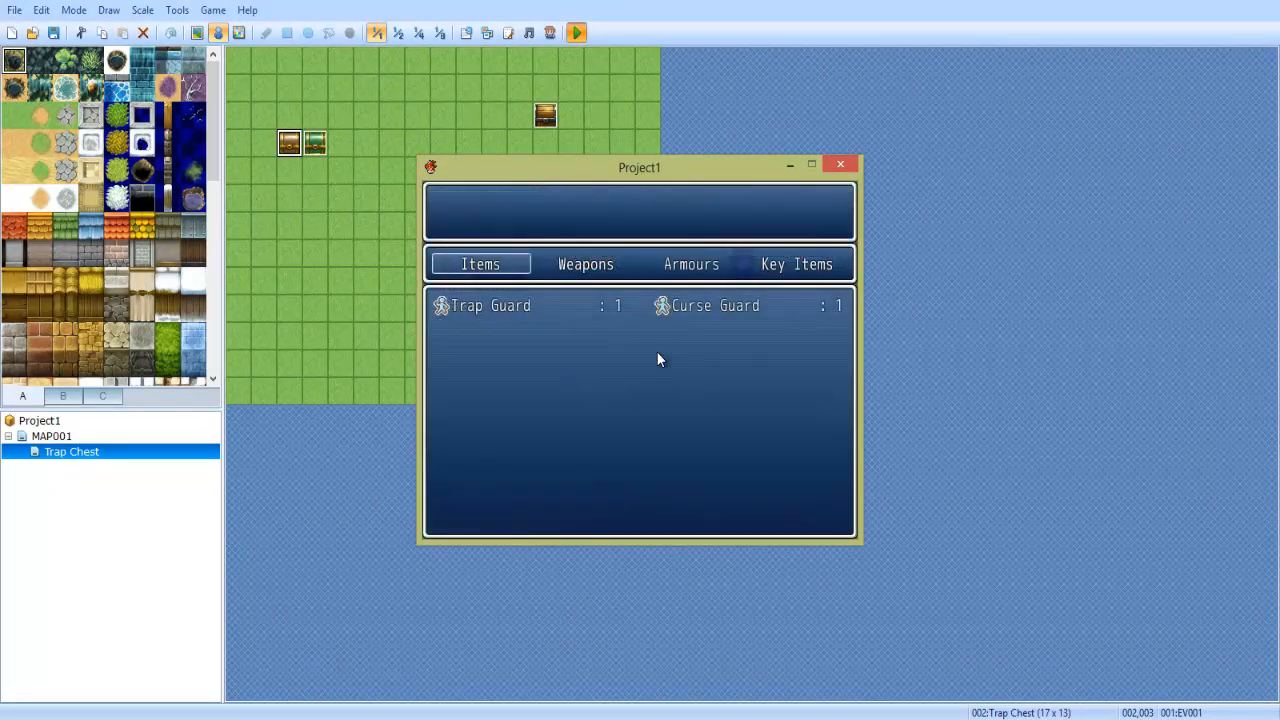
Step: Check the carried Trap Guard and Curse Guard, then choose 'Use trap guard' again
left_click(715, 305)
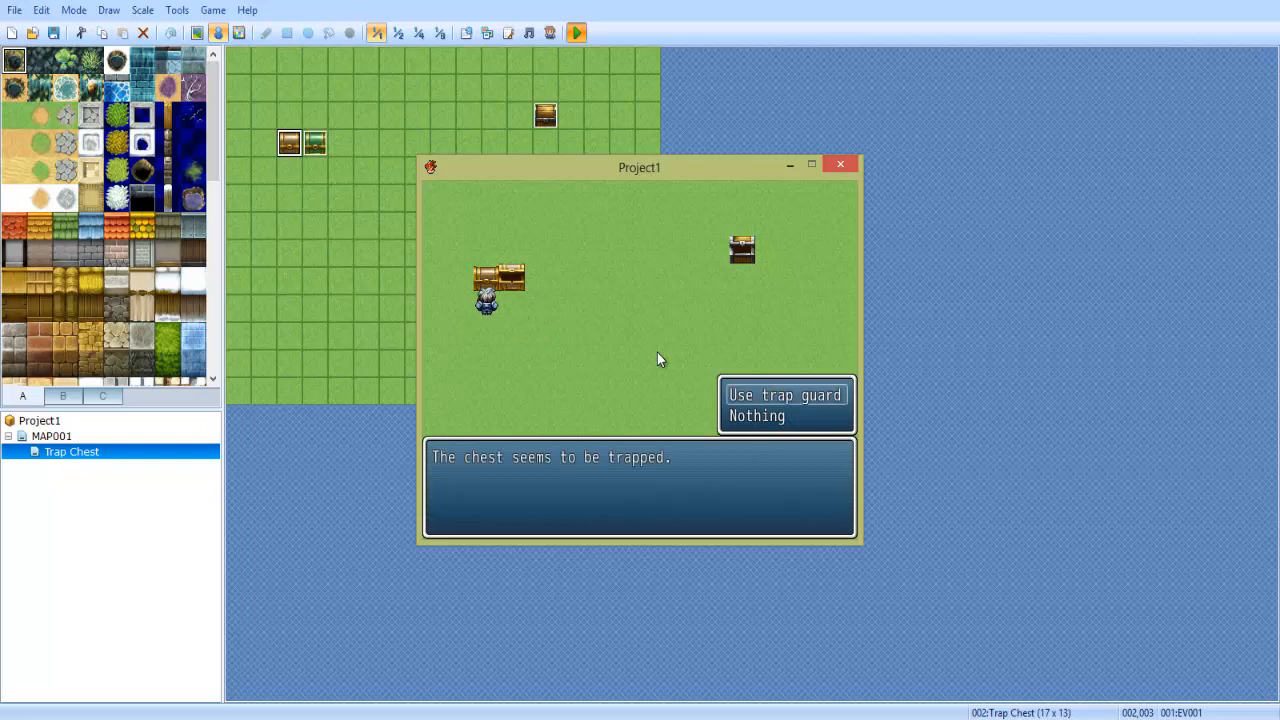
left_click(785, 395)
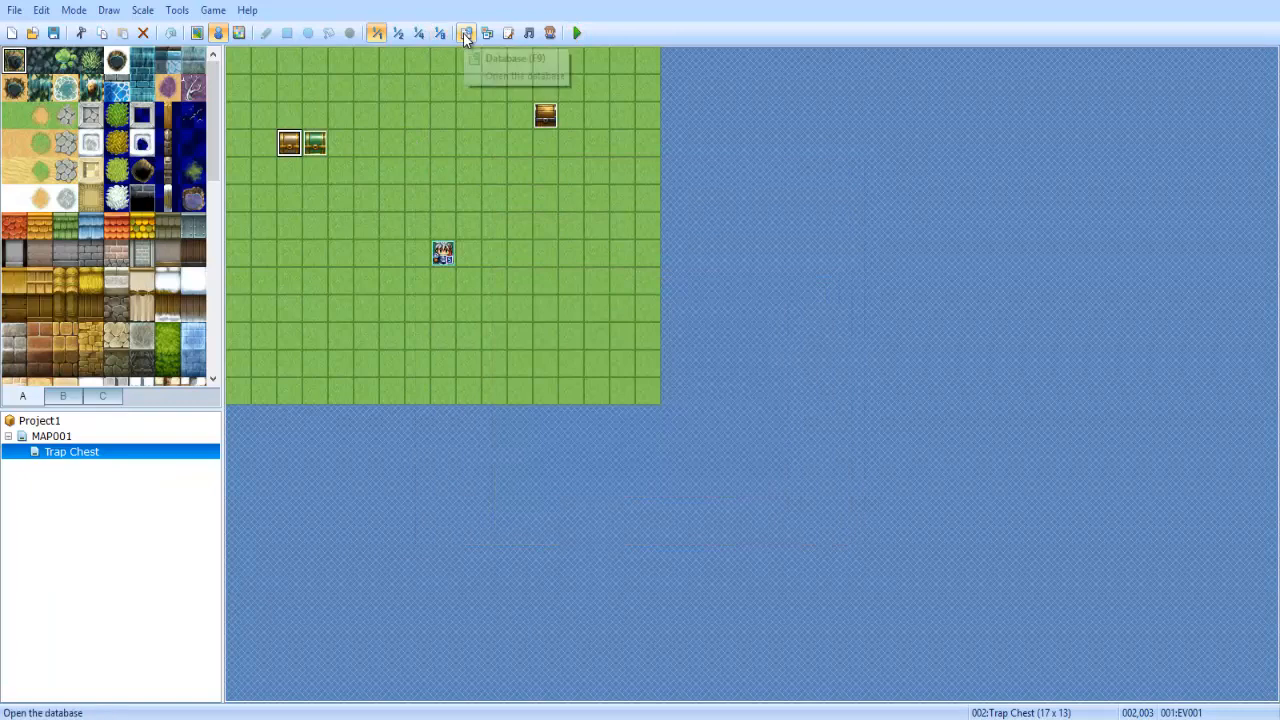
Step: Reopen the trap chest event and edit its Show Choices command via the context menu
left_click(465, 33)
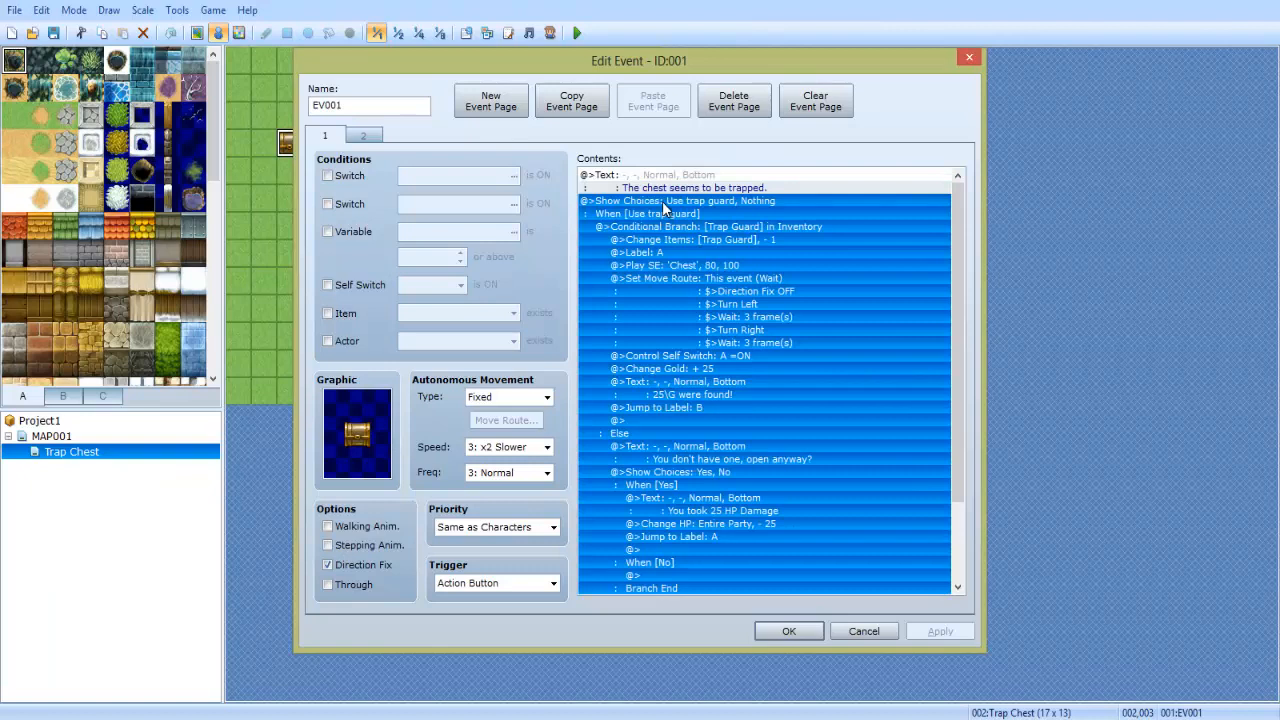
right_click(665, 208)
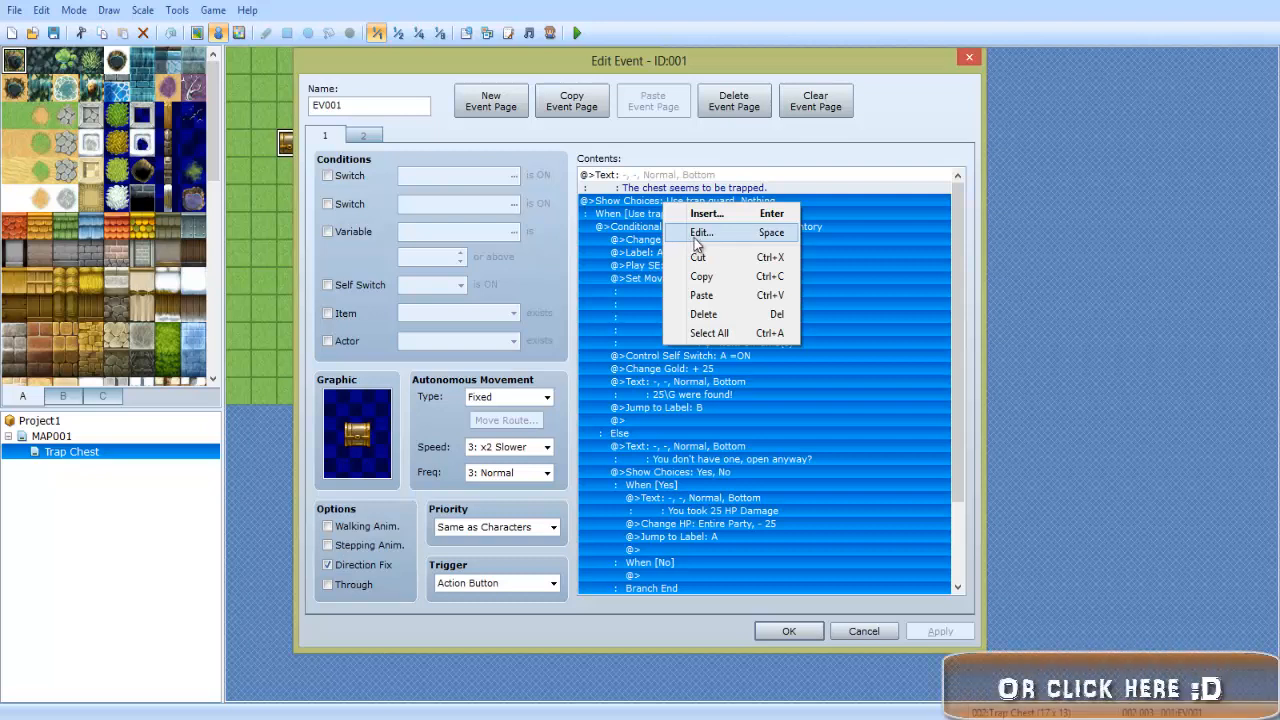
left_click(701, 232)
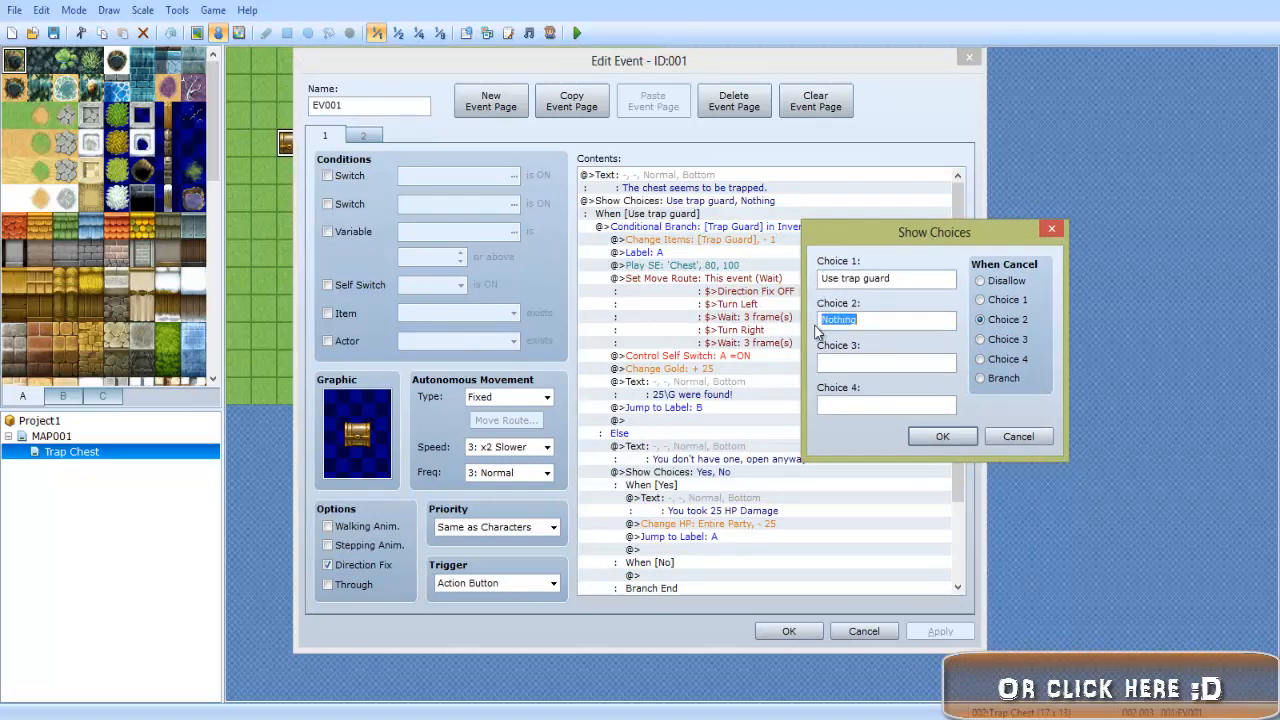
Step: Close Show Choices with 'Use trap guard' and 'Nothing' unchanged, then select Label: A
left_click(941, 436)
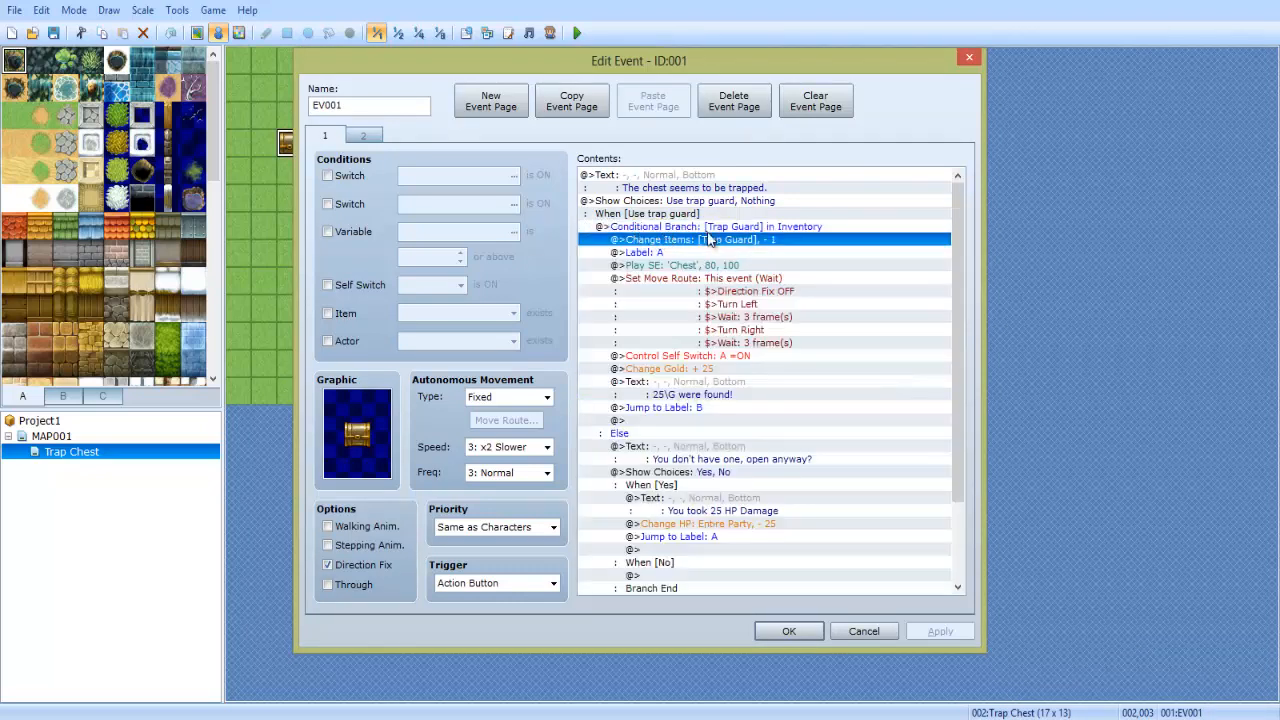
mouse_move(780, 247)
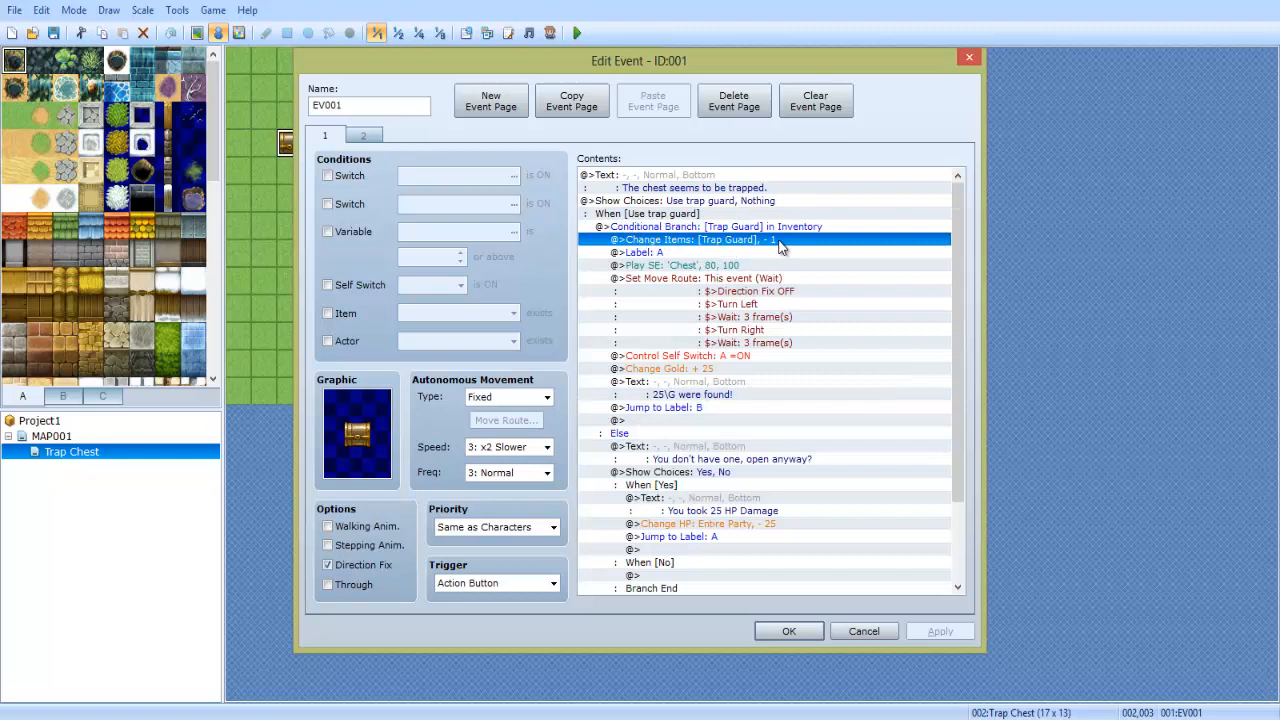
left_click(660, 252)
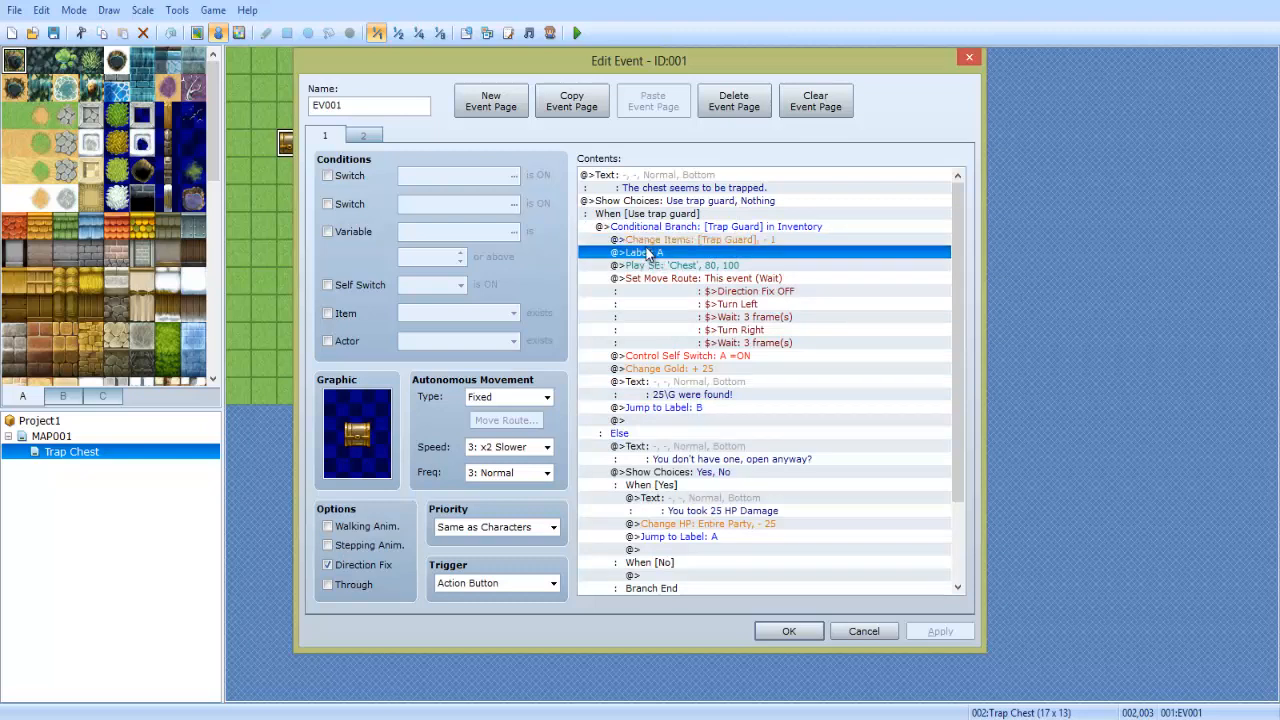
Step: Try inserting a Label command after '25 G were found', then cancel both dialogs
double_click(765, 252)
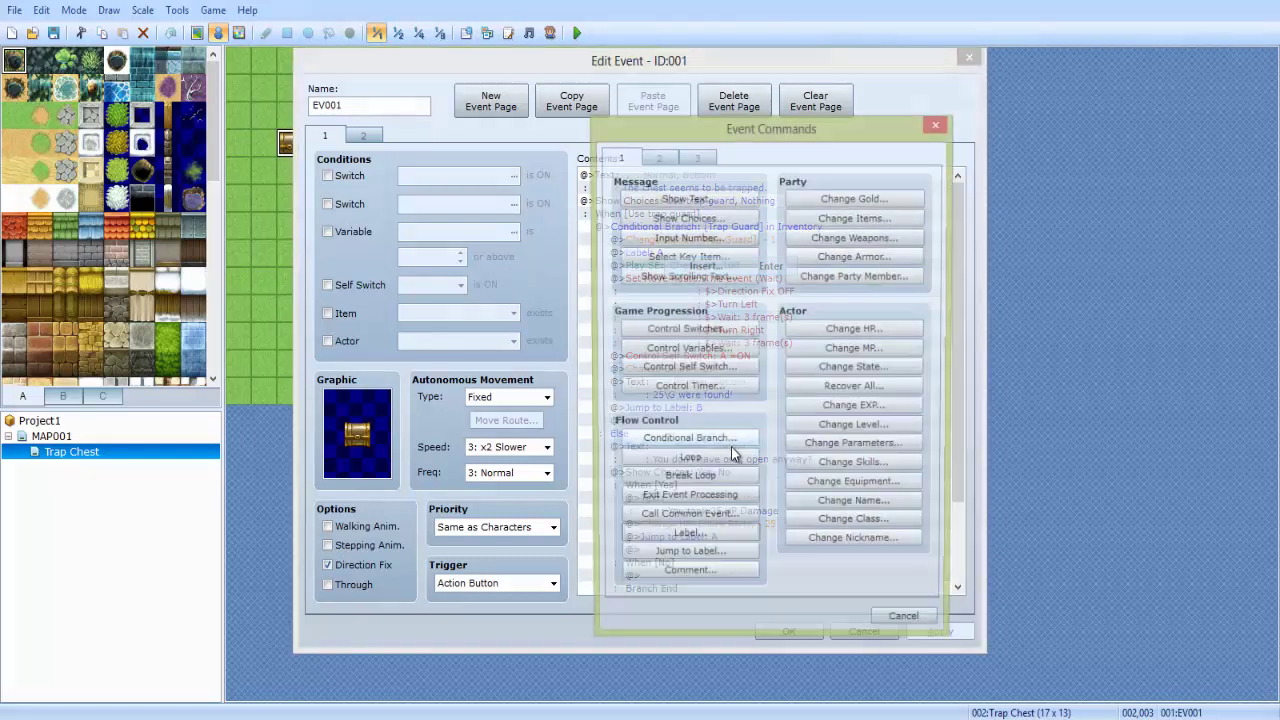
left_click(687, 539)
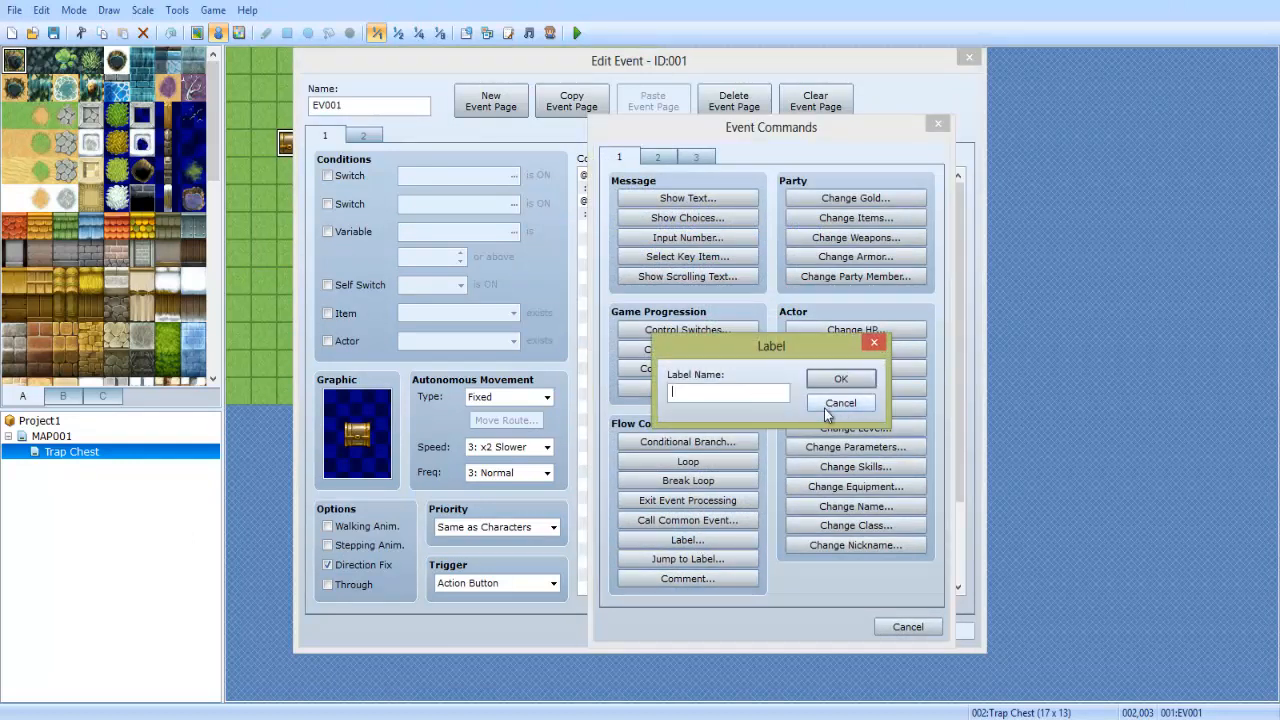
mouse_move(840, 402)
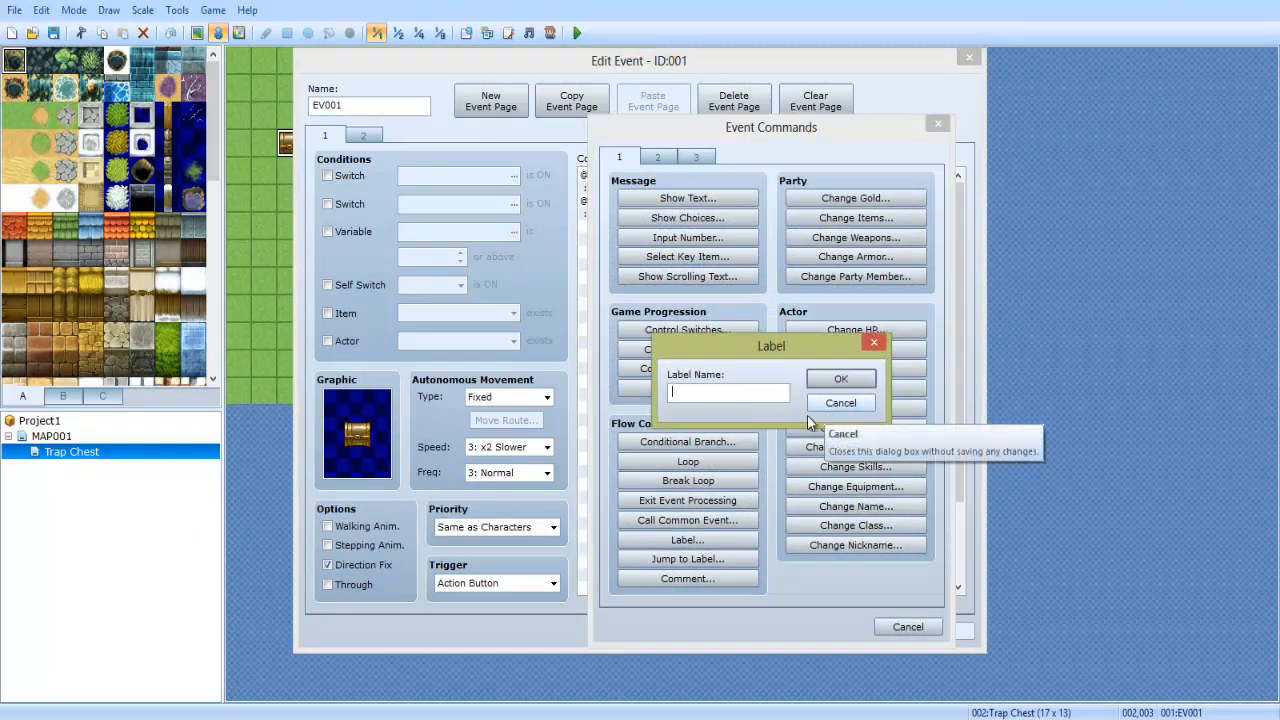
mouse_move(765, 415)
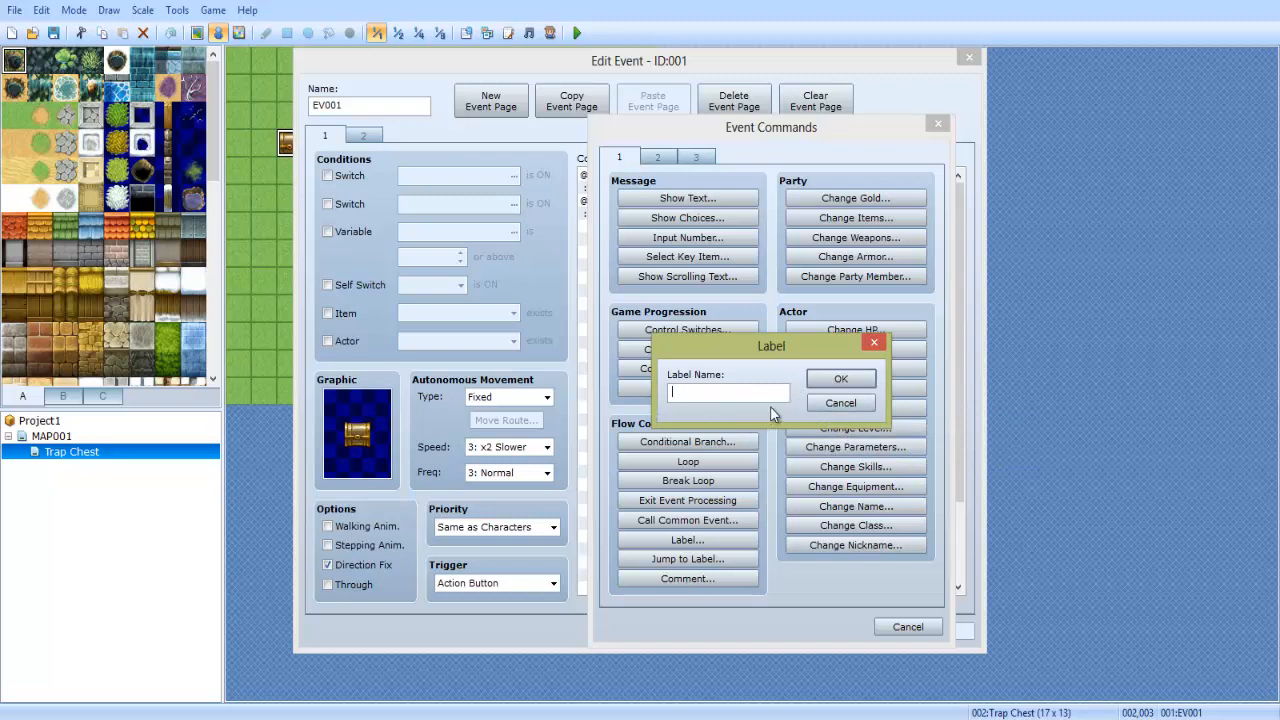
mouse_move(840, 402)
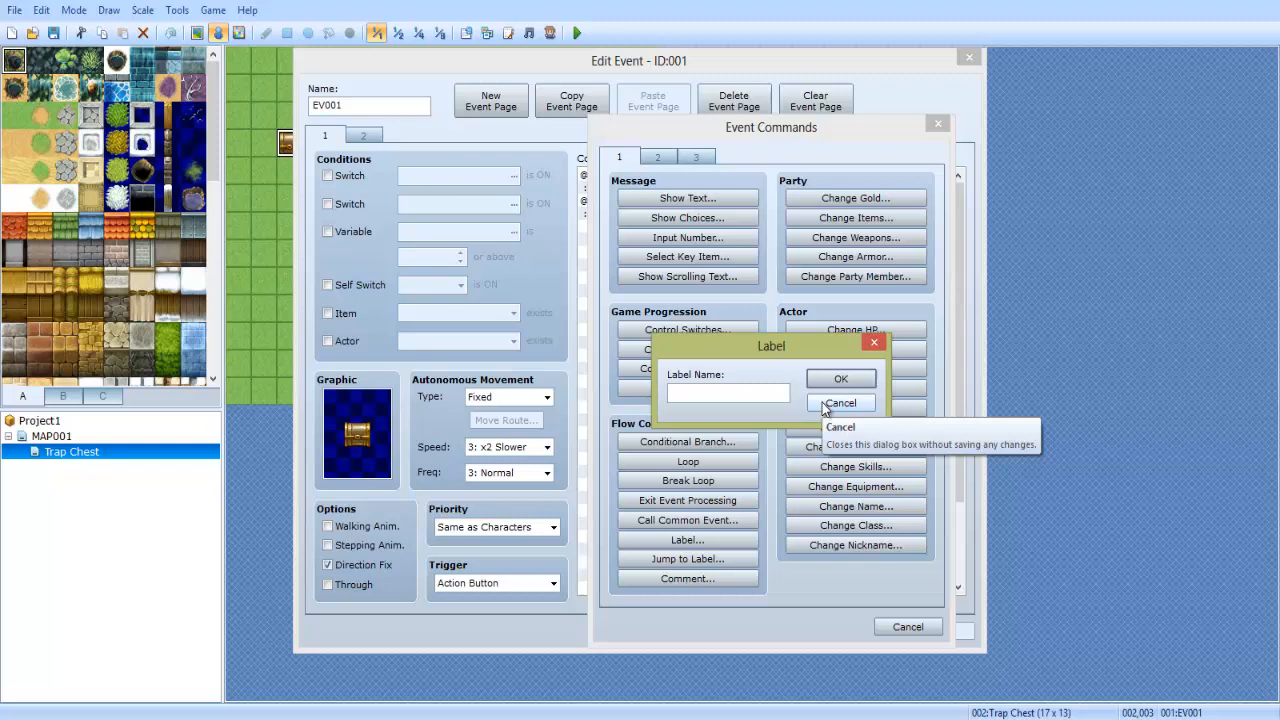
mouse_move(840, 402)
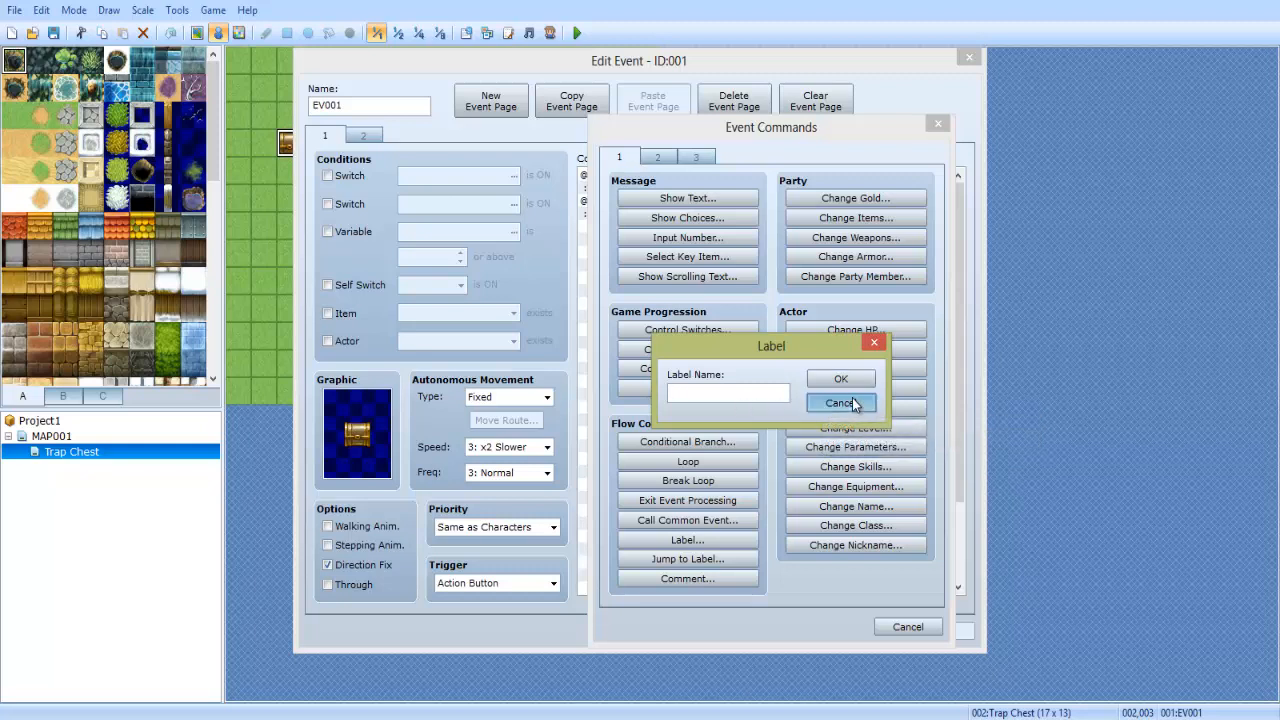
left_click(840, 402)
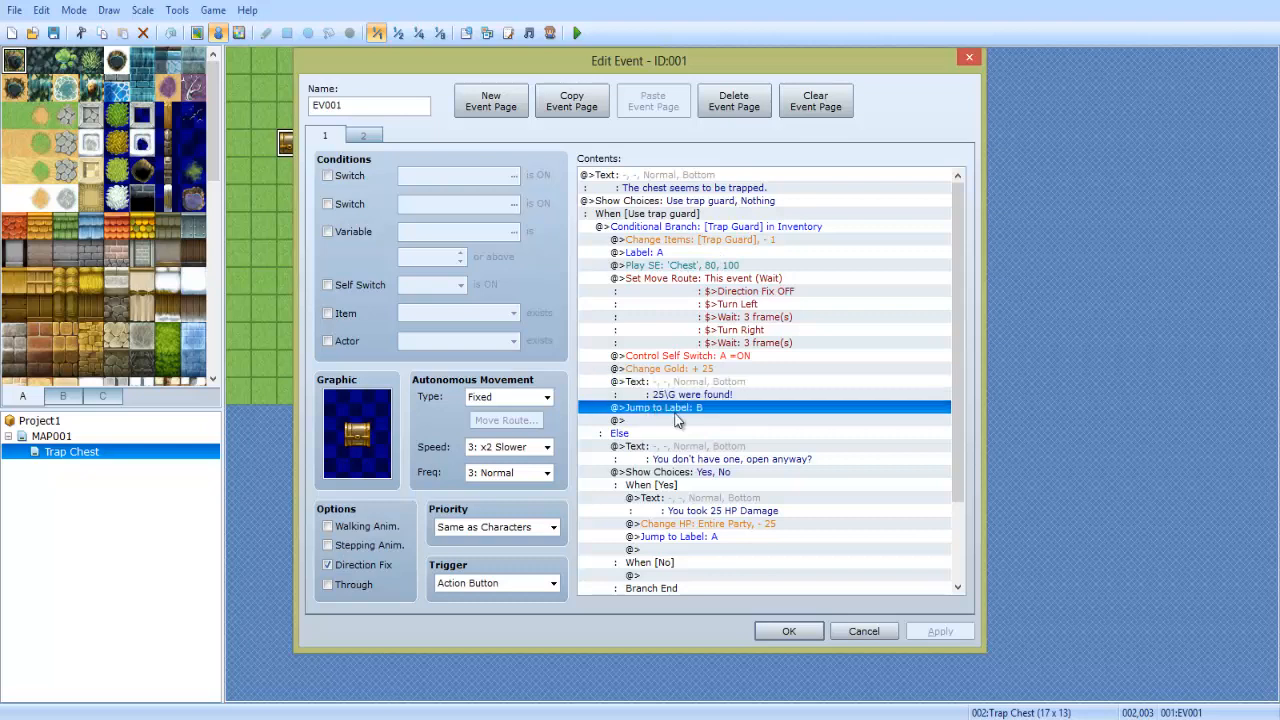
mouse_move(653, 425)
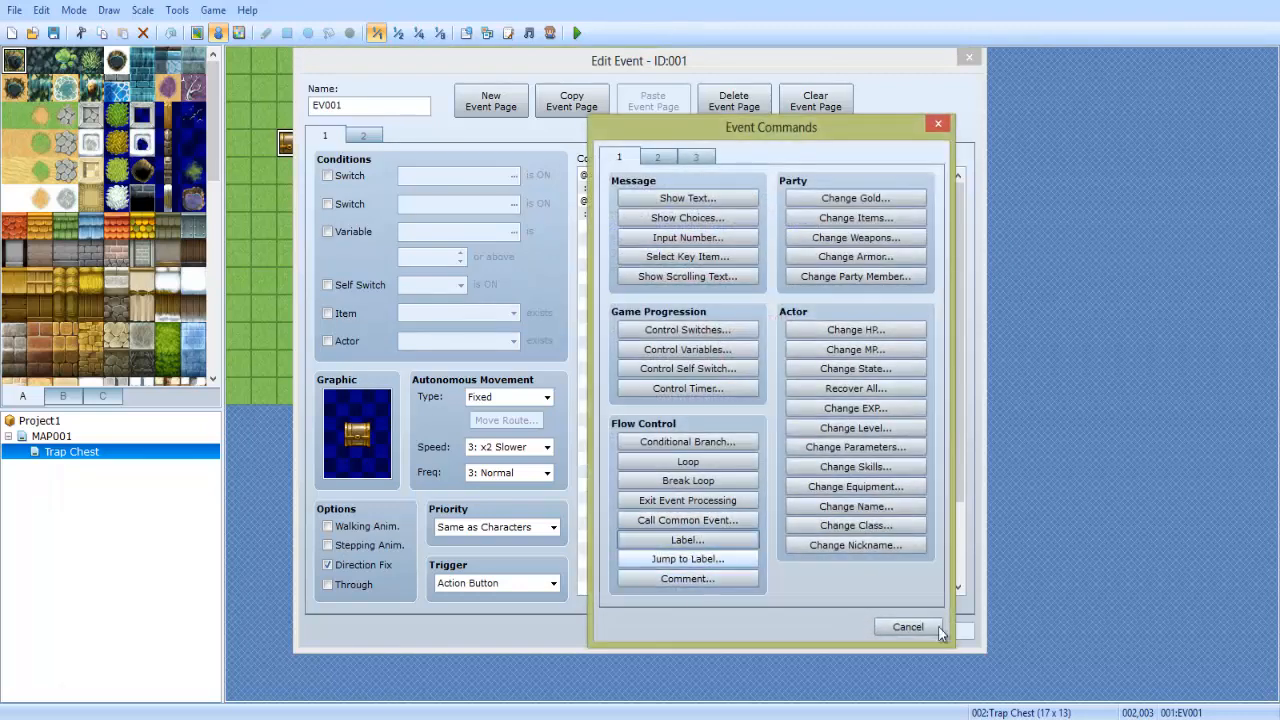
left_click(907, 626)
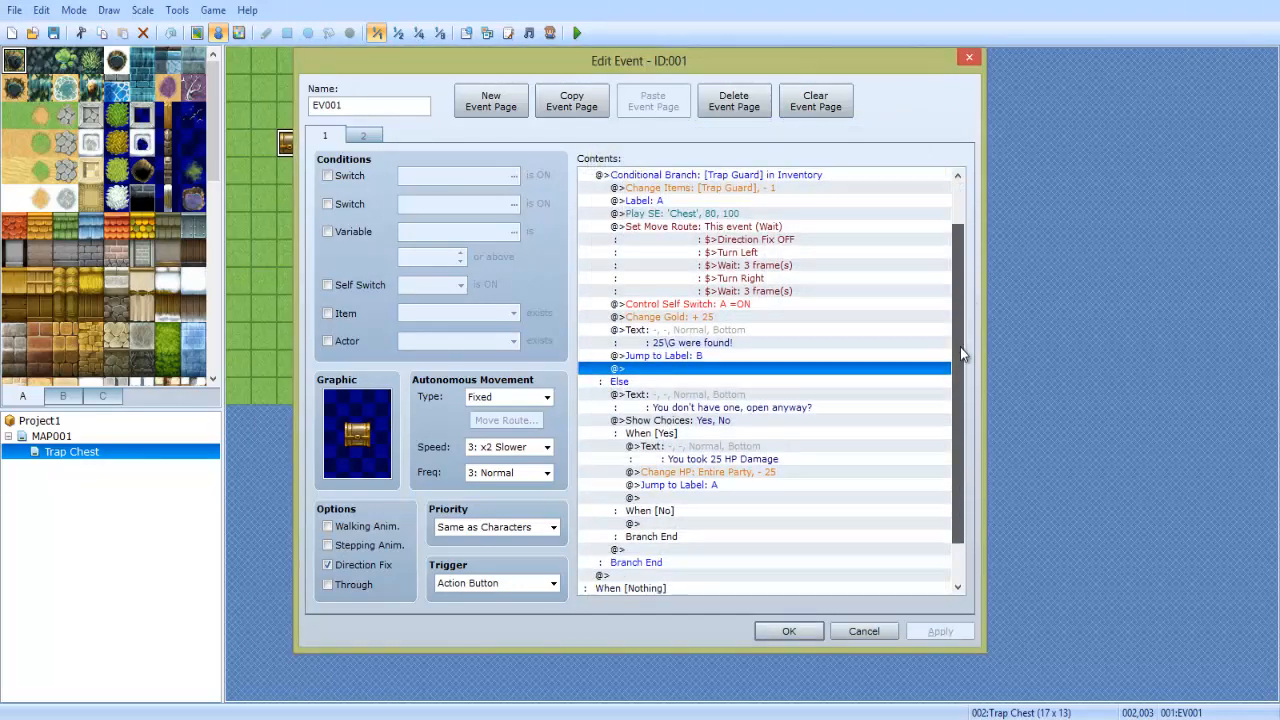
scroll("down", 3)
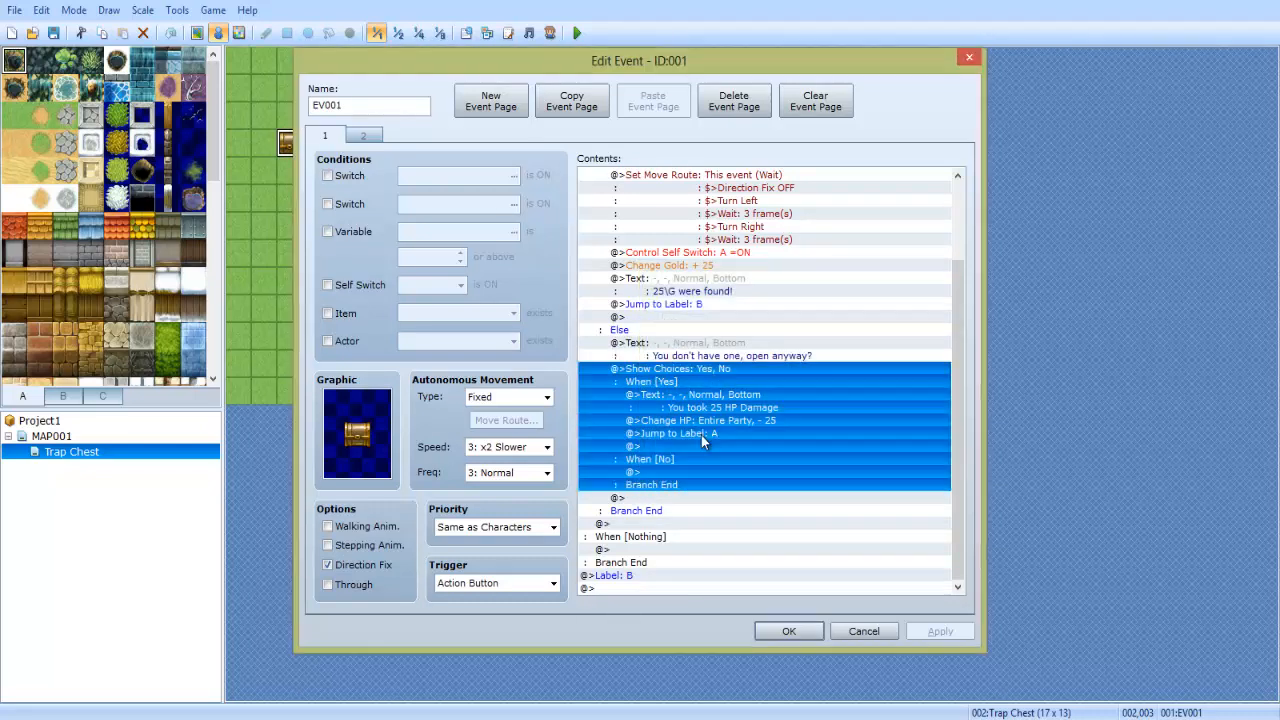
left_click(723, 400)
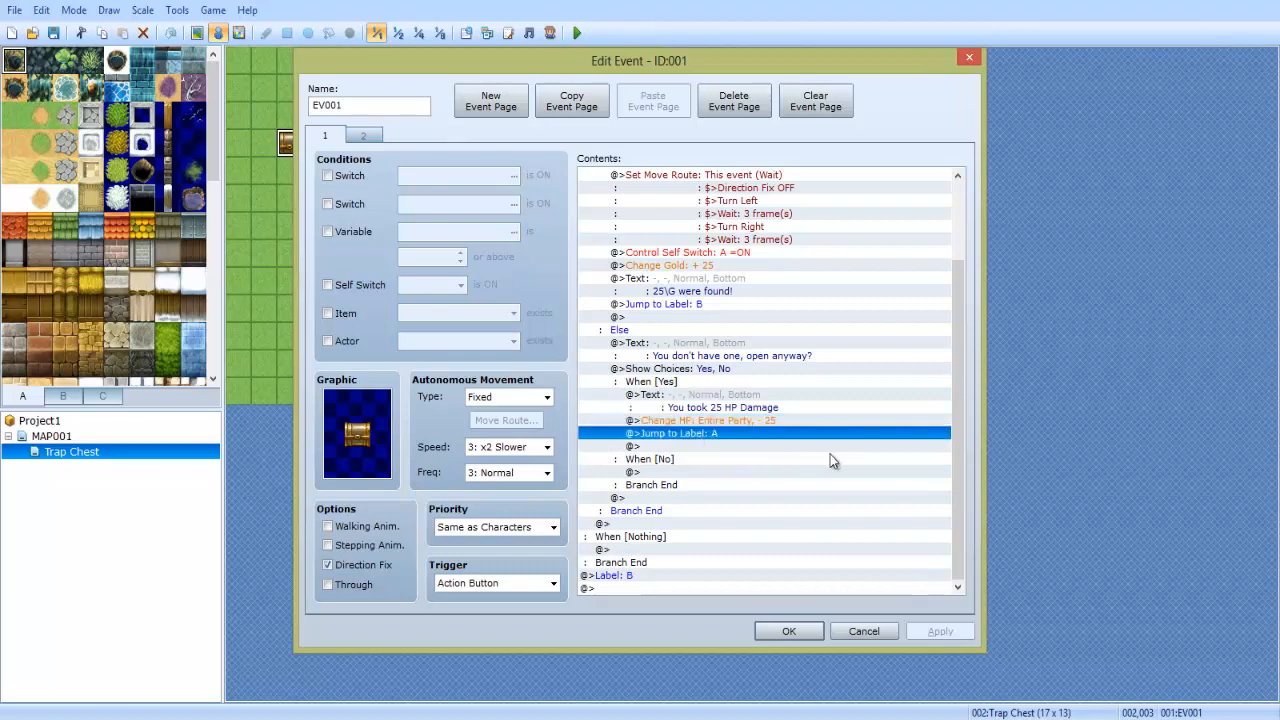
scroll("up", 3)
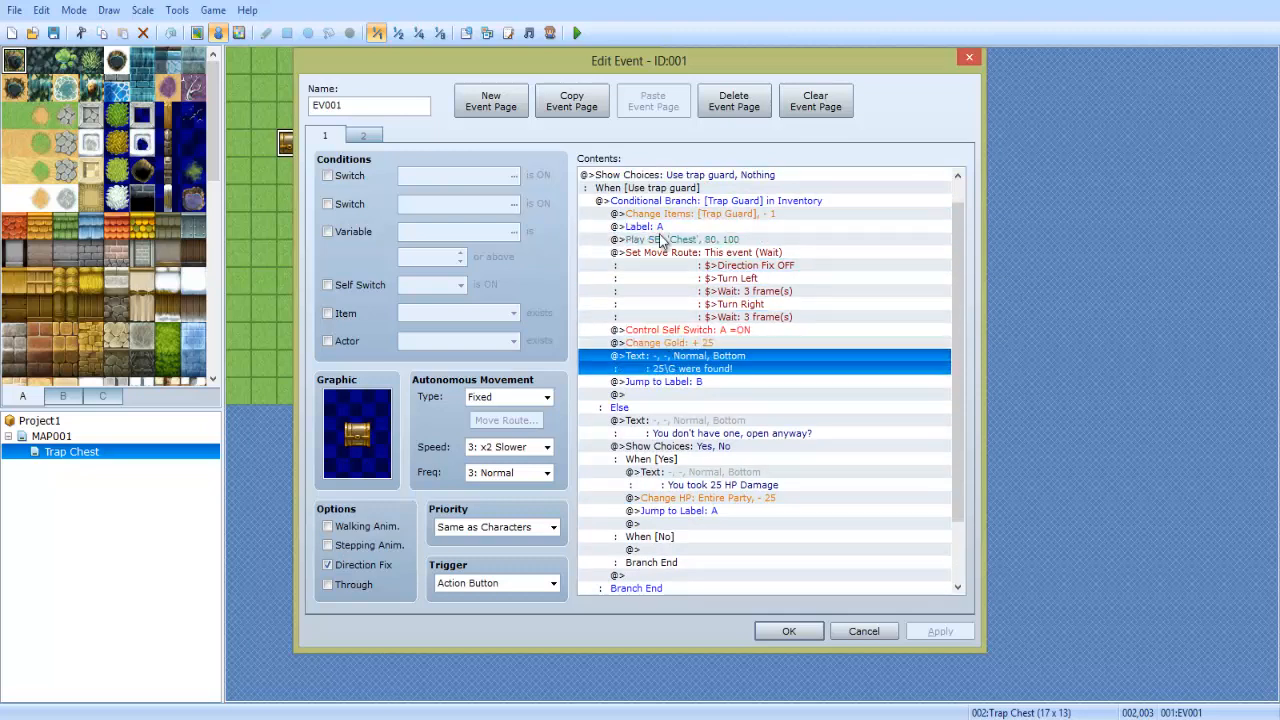
left_click(647, 188)
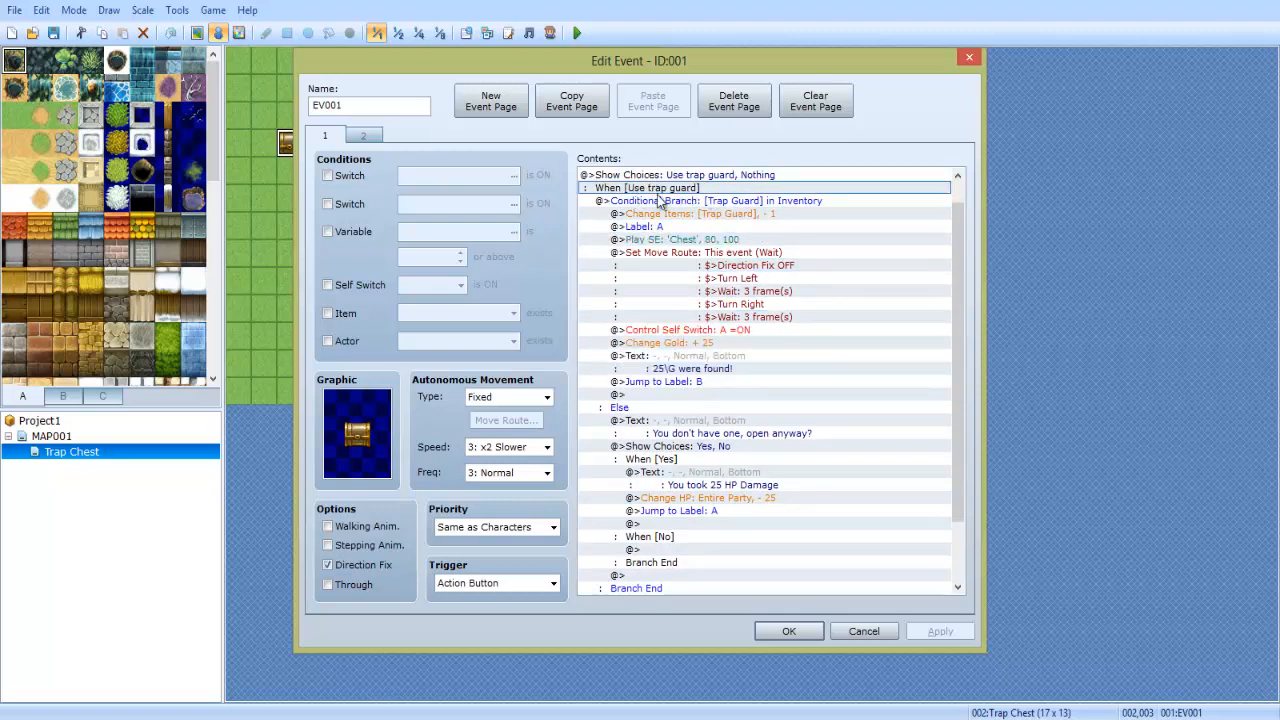
left_click(717, 200)
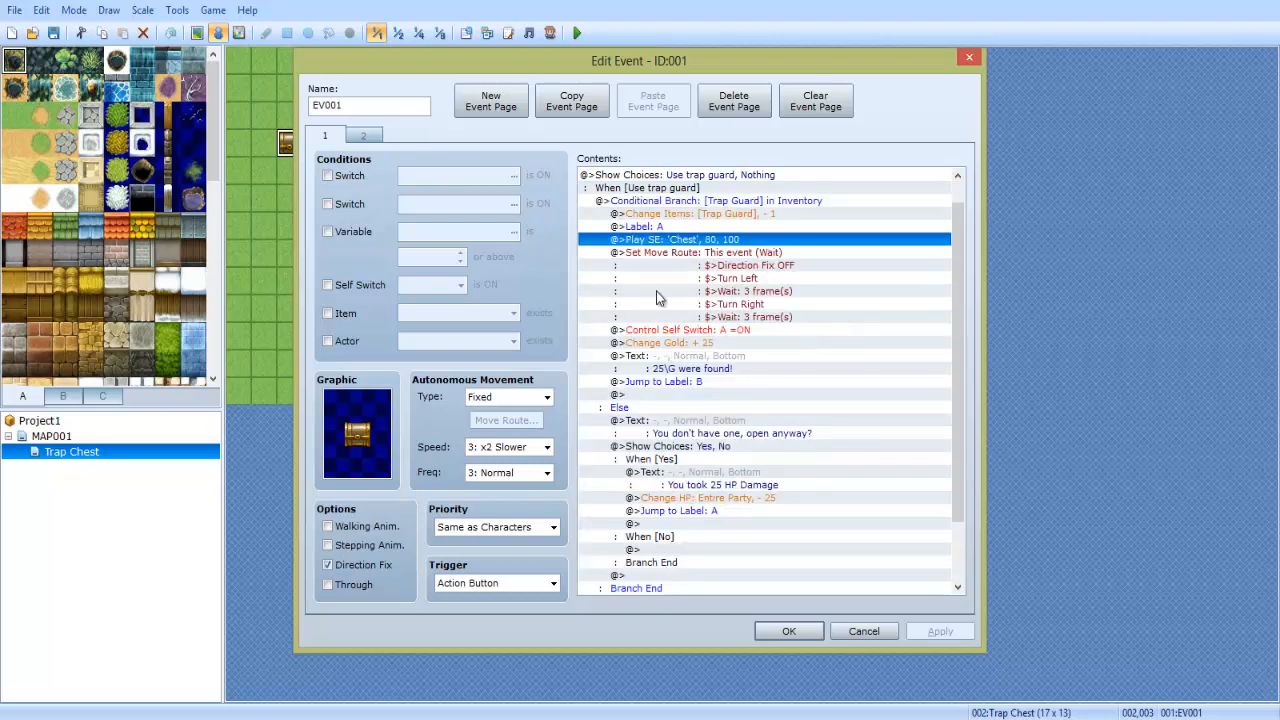
mouse_move(980, 316)
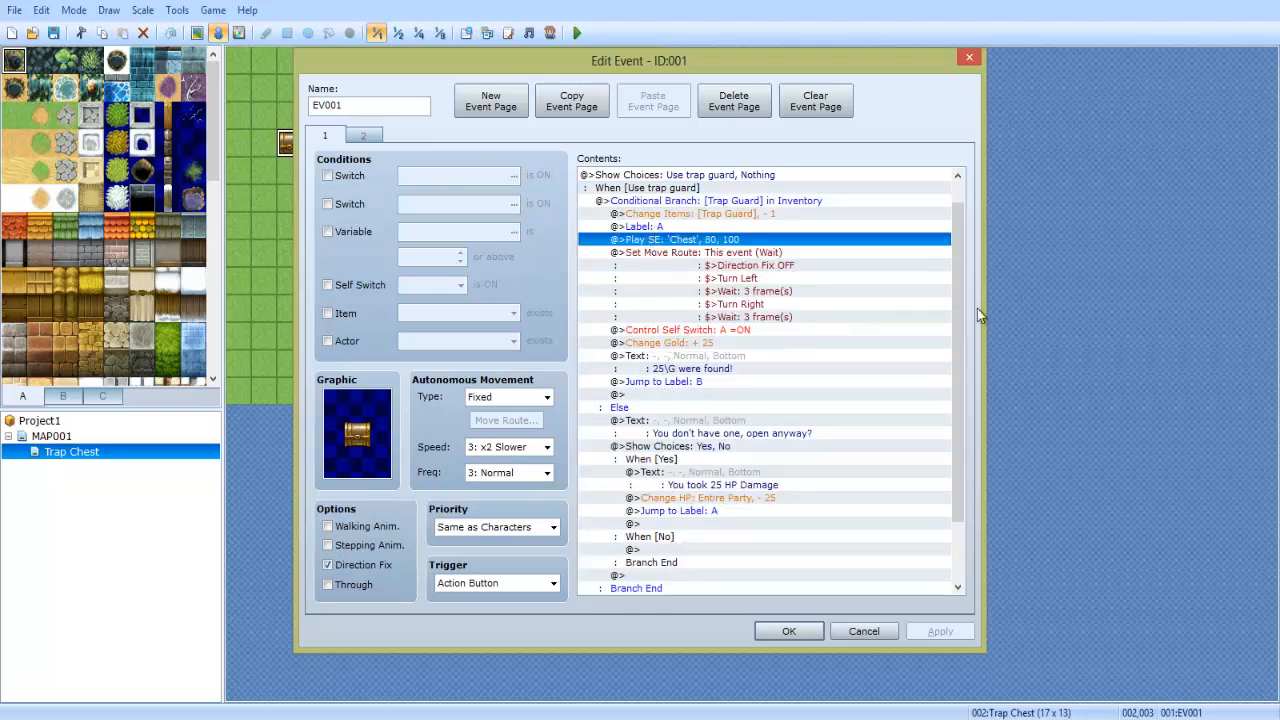
scroll("down", 3)
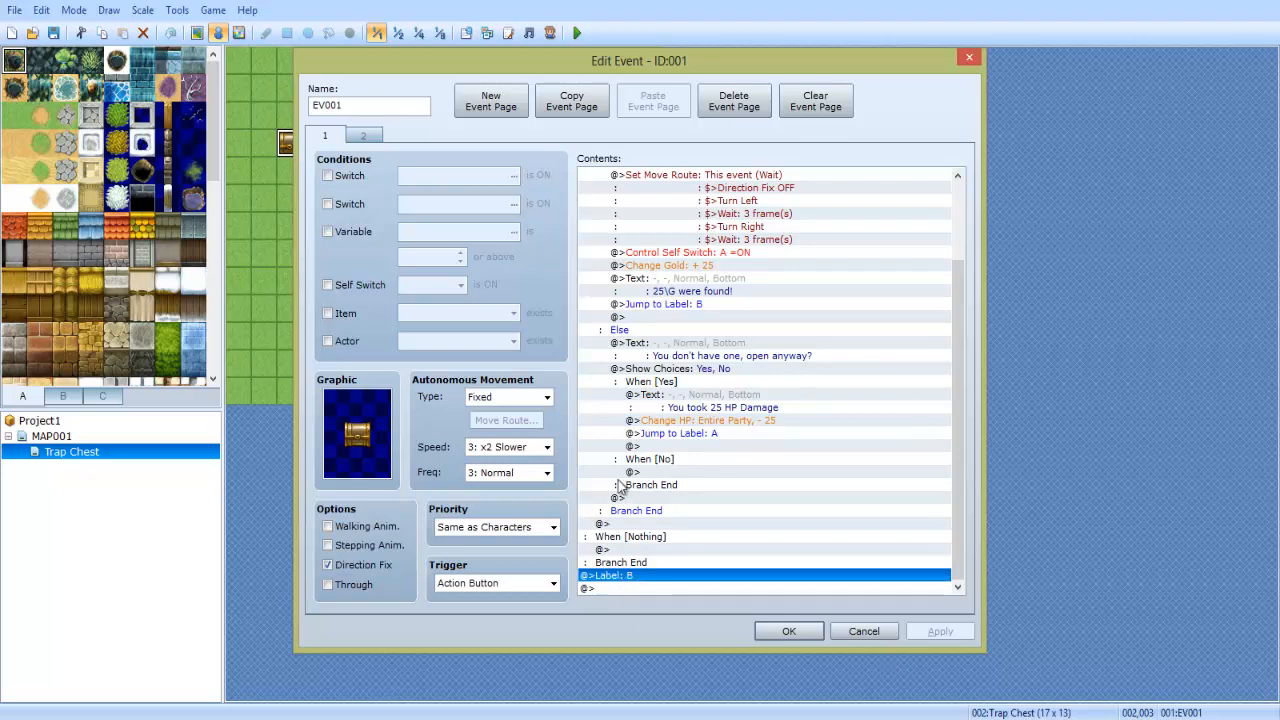
scroll("up", 3)
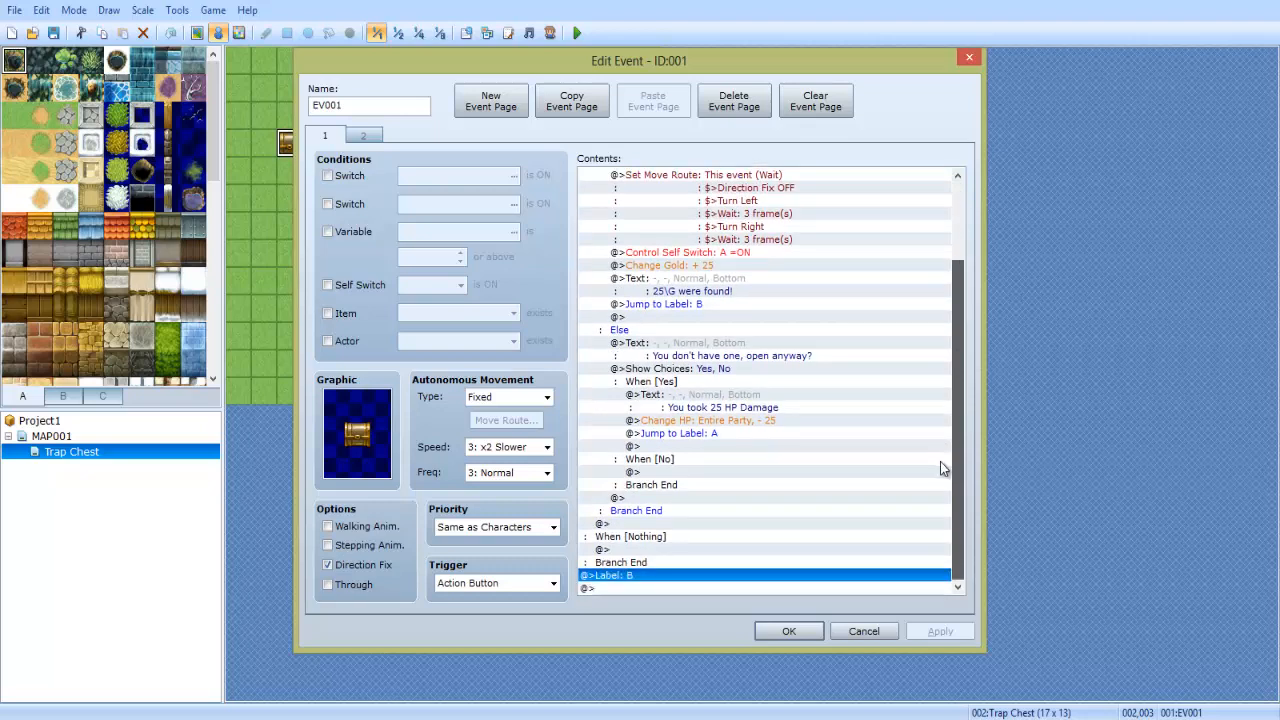
mouse_move(645, 315)
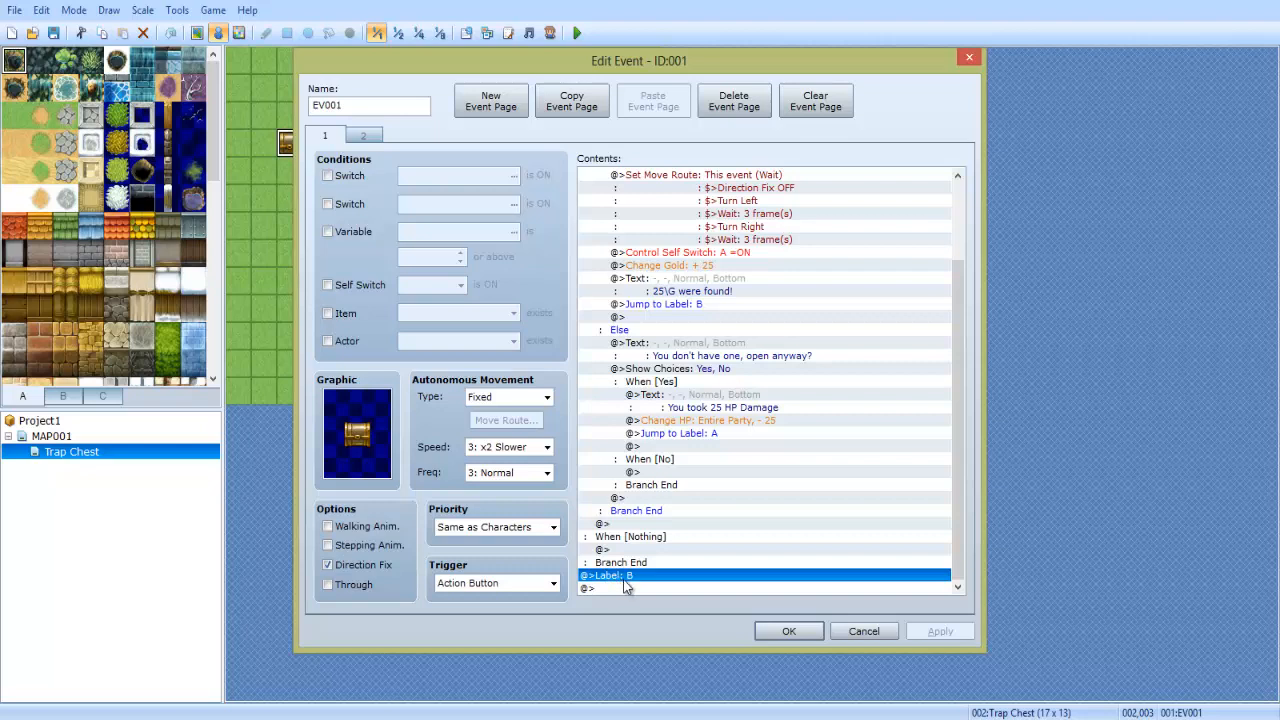
mouse_move(665, 440)
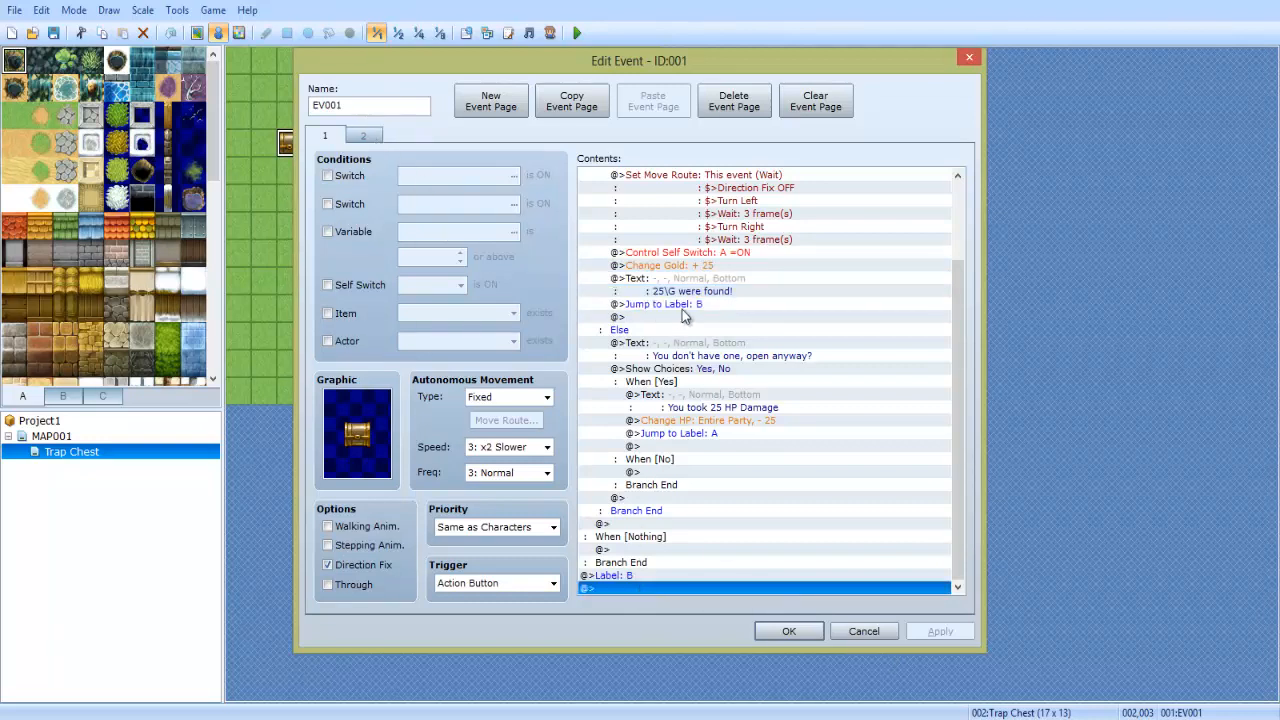
Step: Select the Control Self Switch line and view page 2's Self Switch A condition
left_click(687, 252)
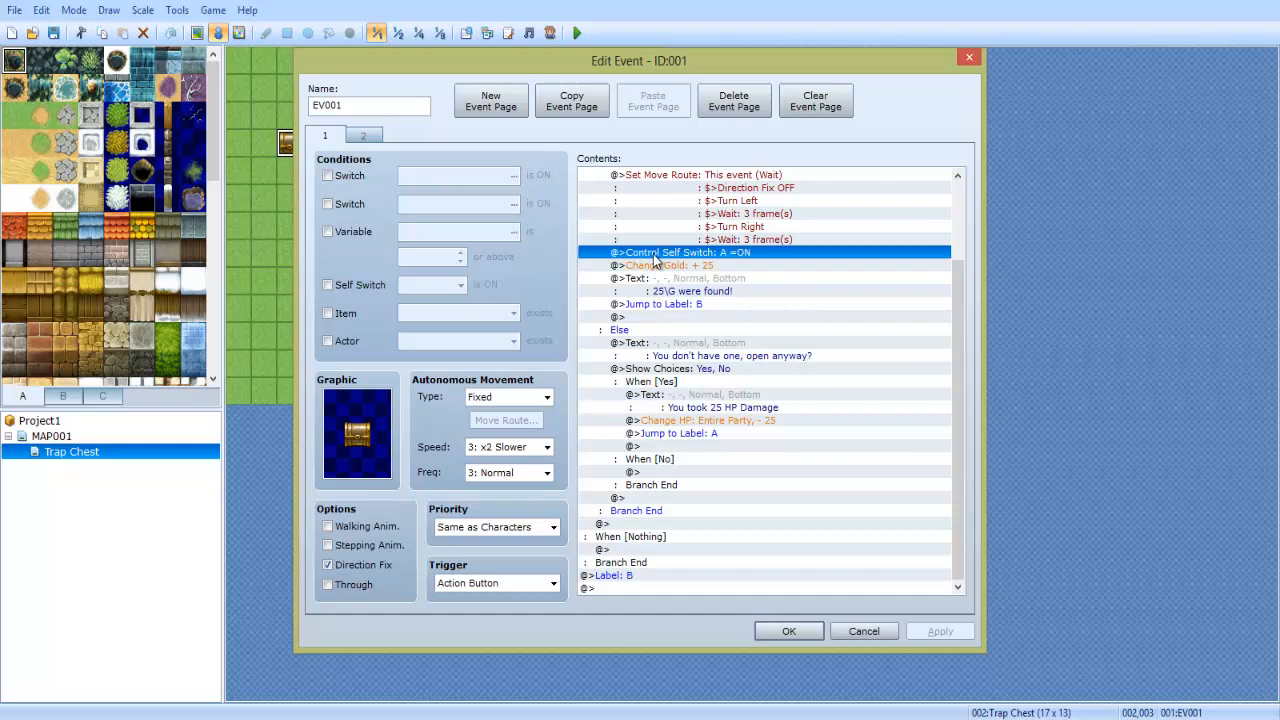
left_click(363, 135)
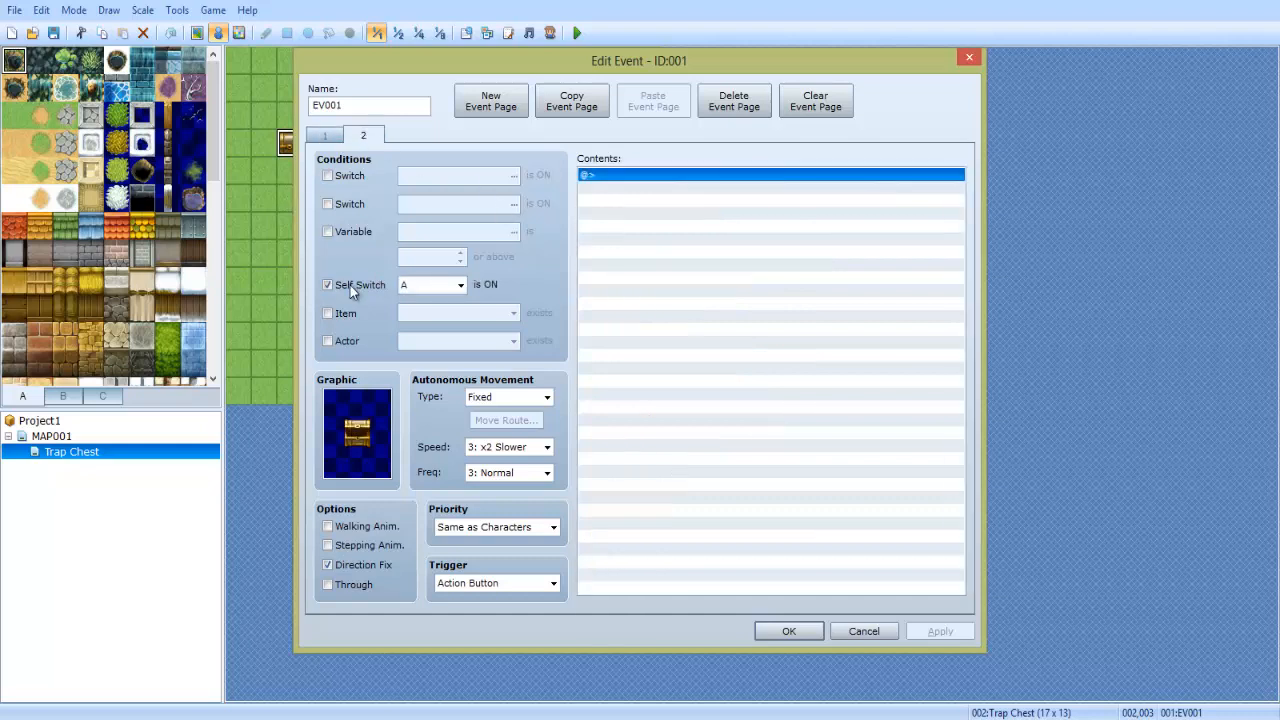
right_click(570, 170)
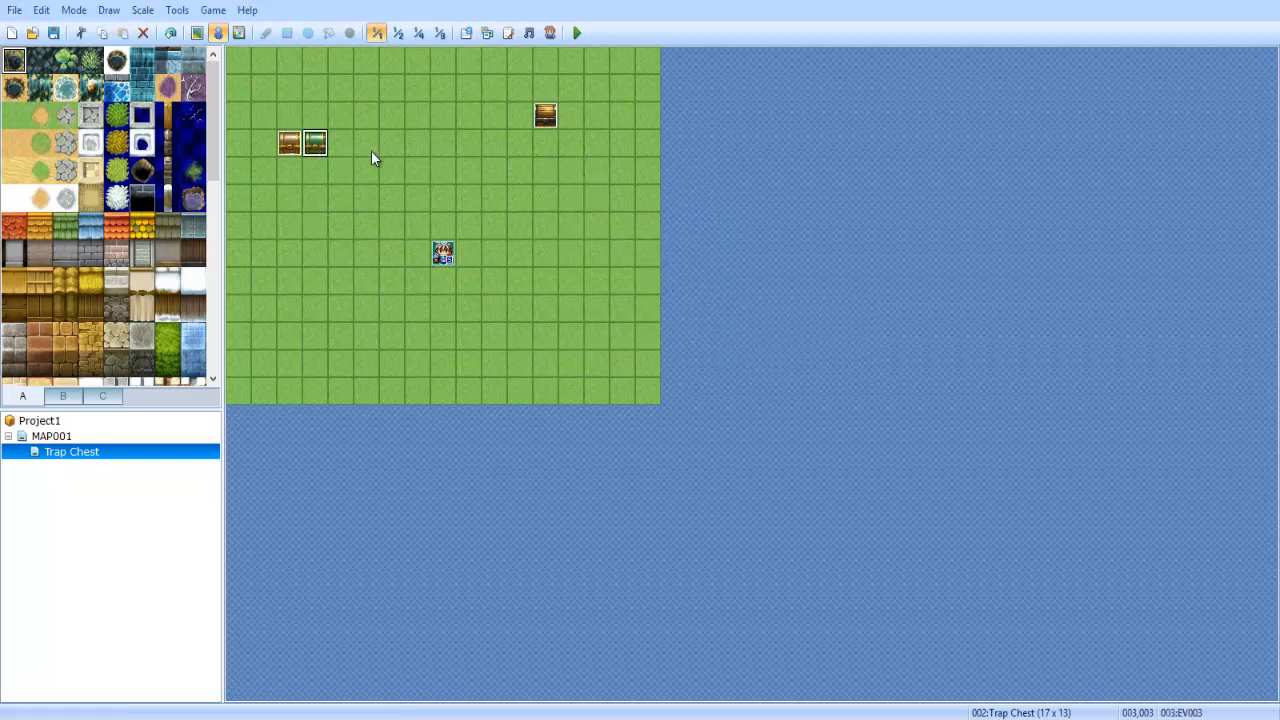
double_click(443, 252)
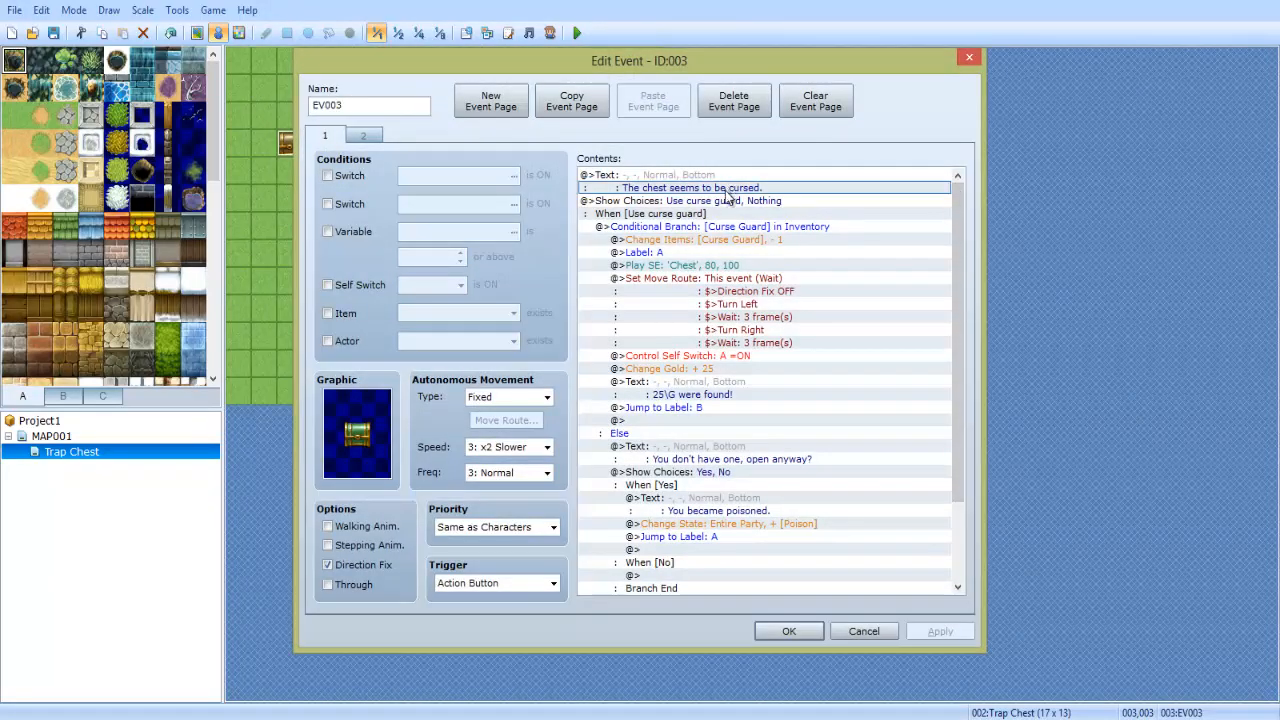
left_click(650, 213)
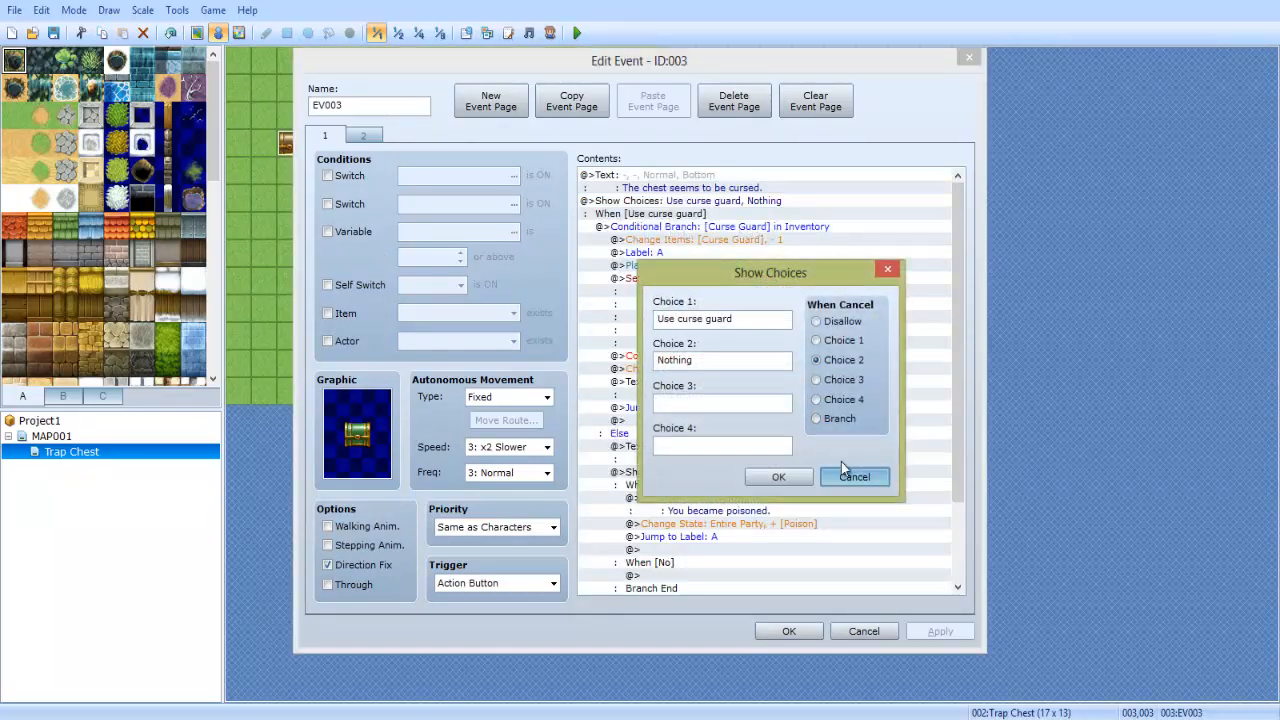
left_click(778, 476)
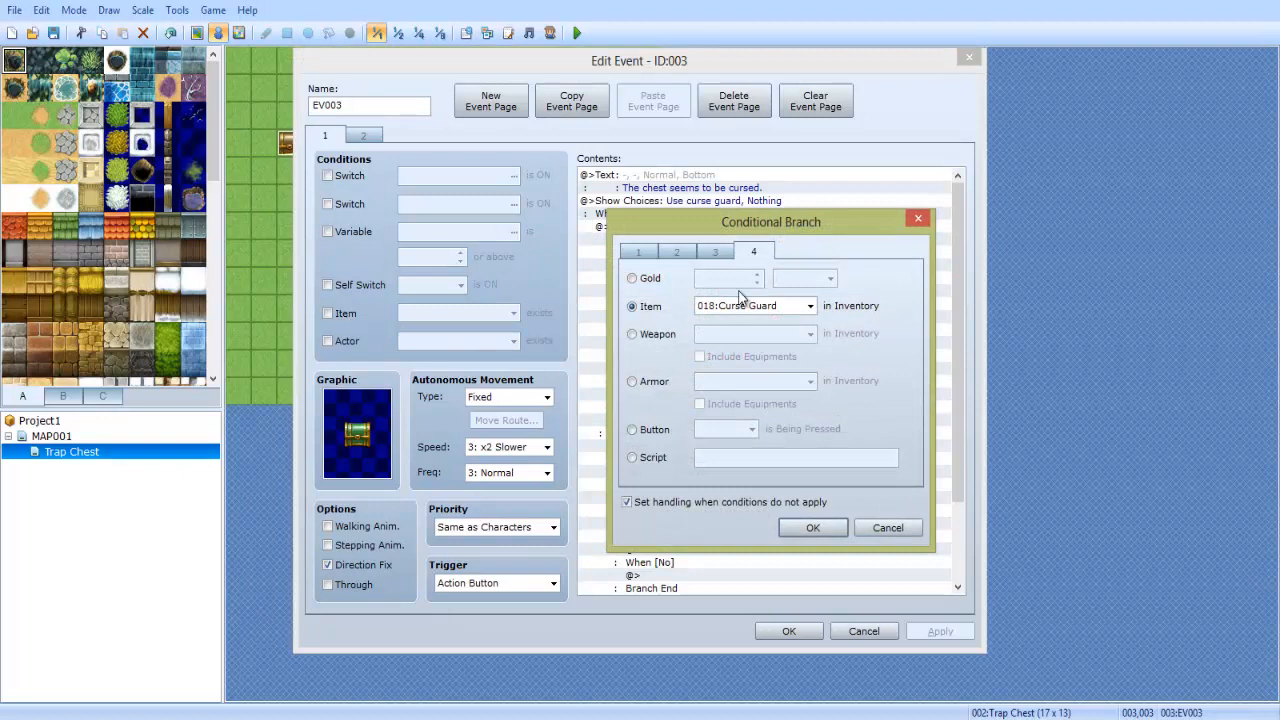
mouse_move(888, 527)
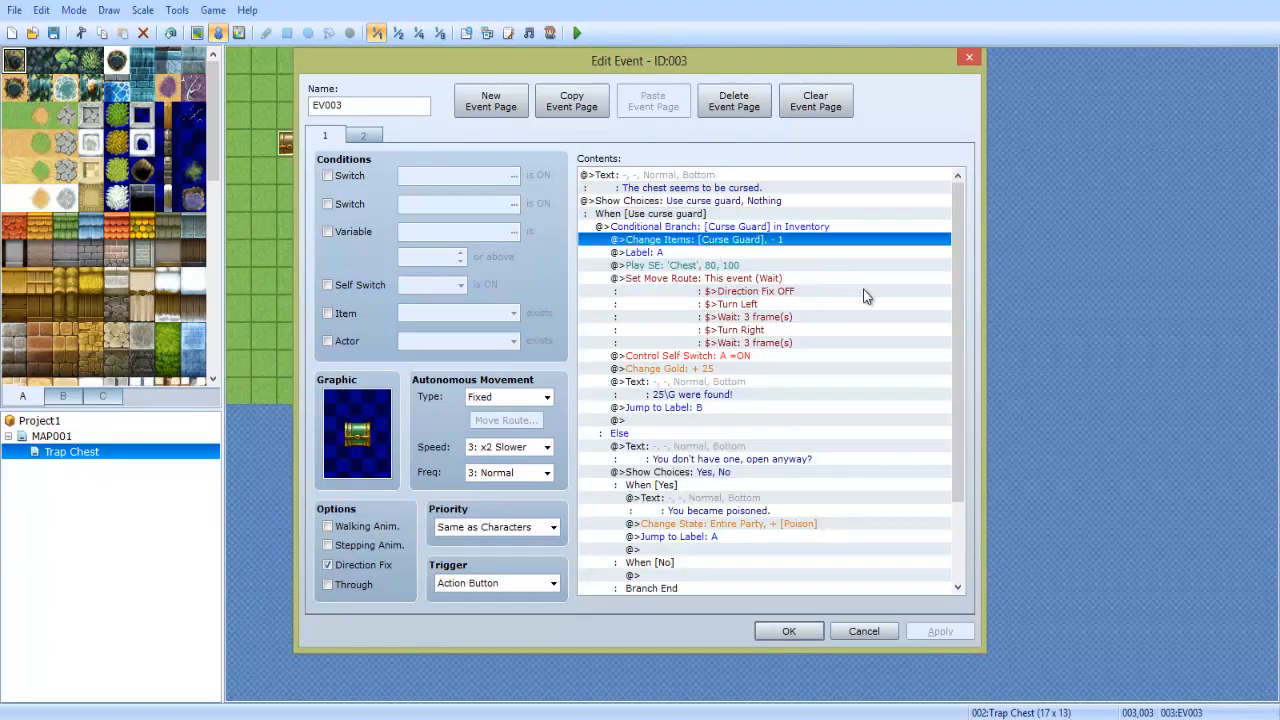
scroll("down", 3)
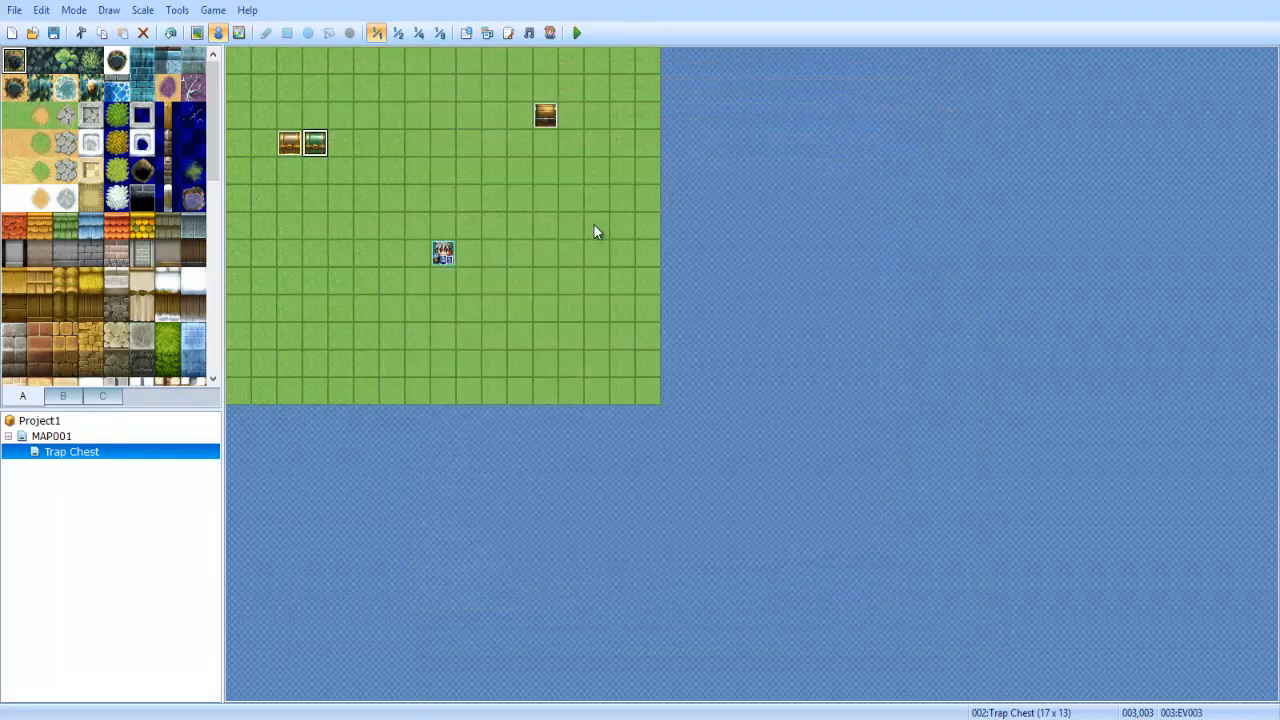
Step: Playtest the grass map, saving Project1 when prompted, then close the game window
left_click(575, 33)
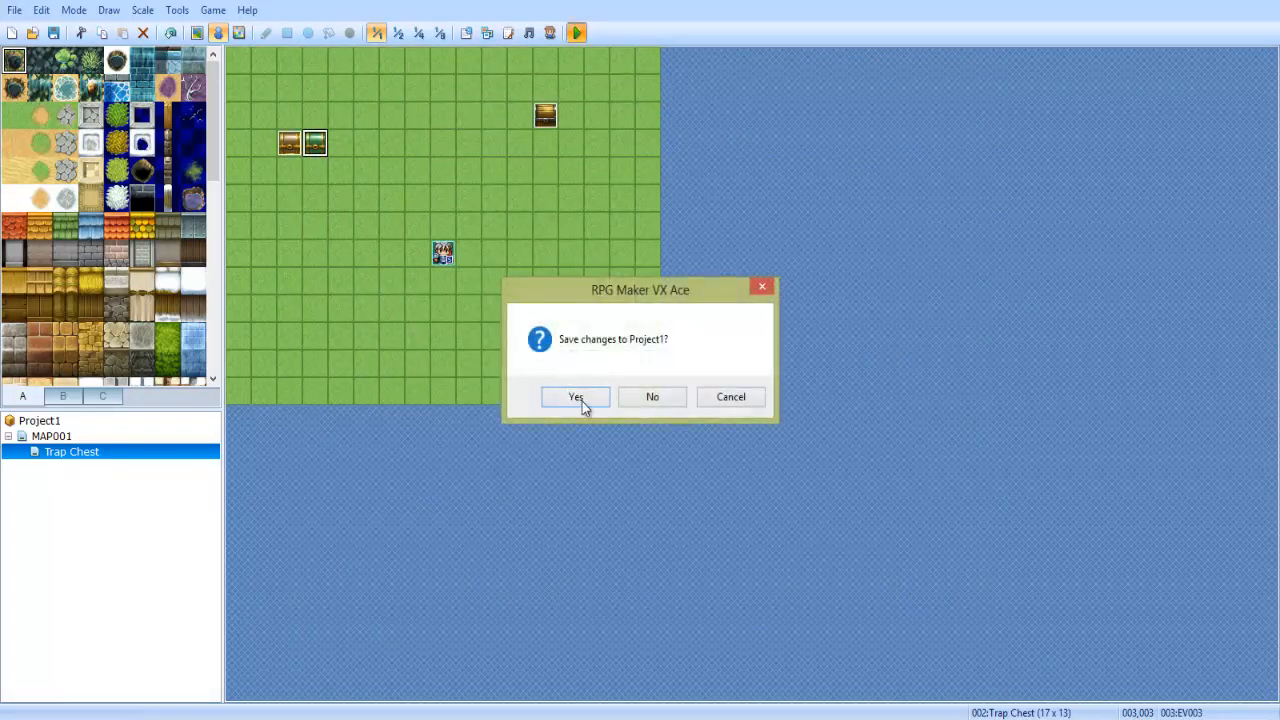
left_click(575, 397)
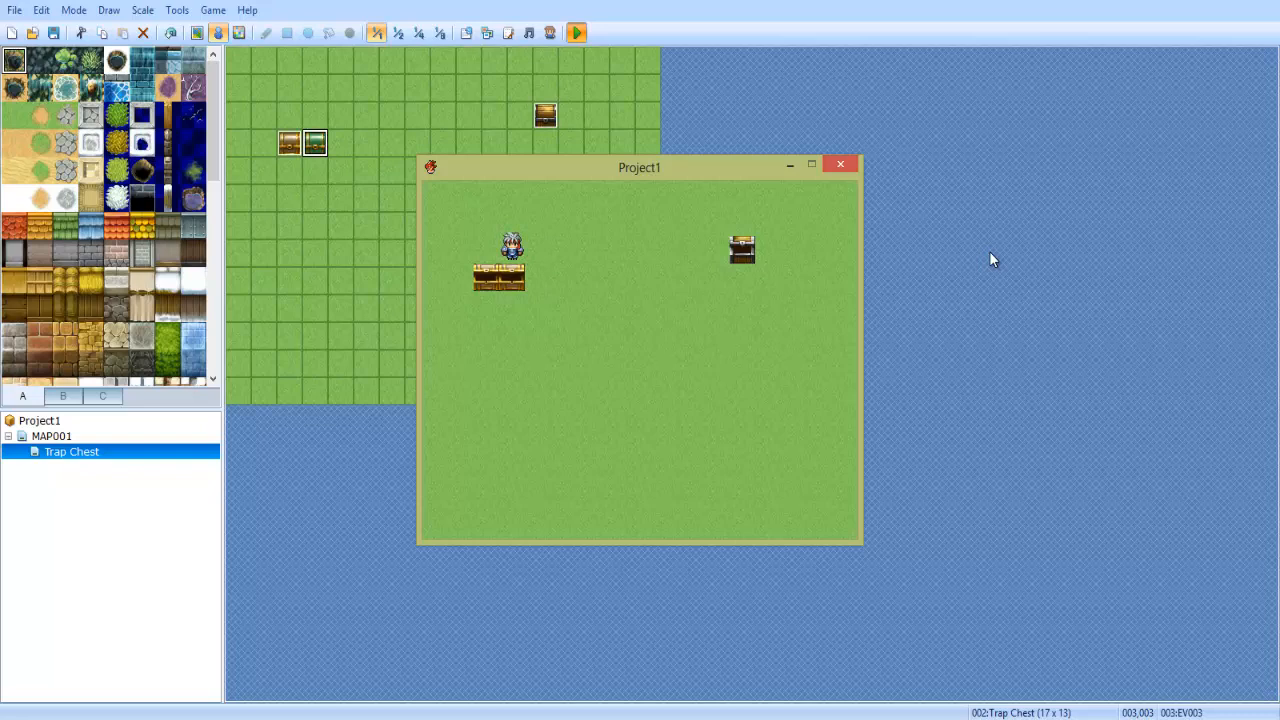
left_click(839, 163)
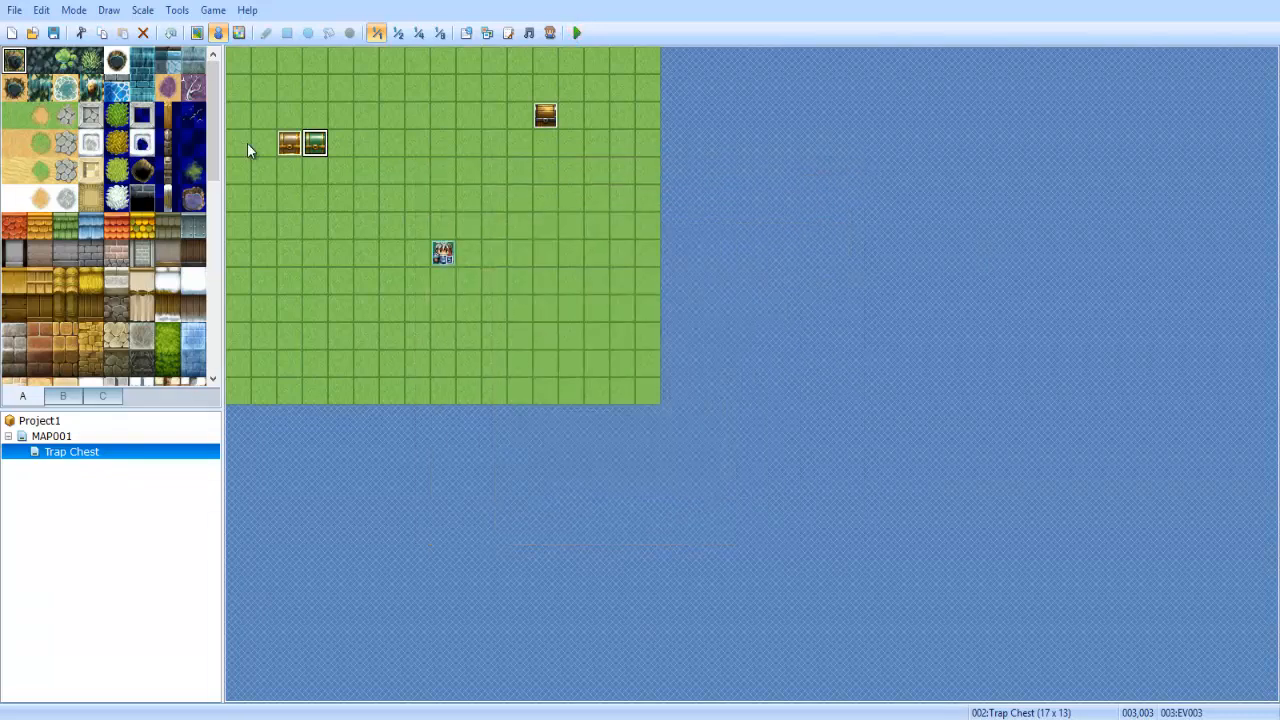
double_click(442, 251)
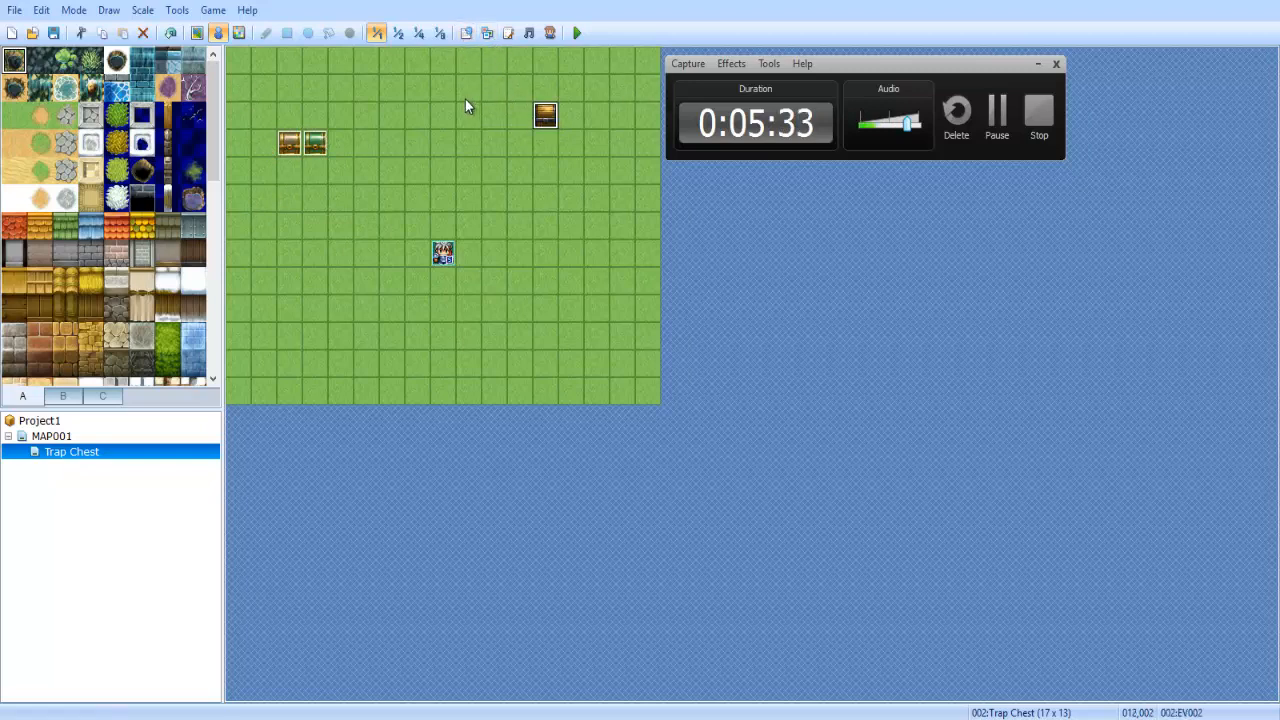
mouse_move(465, 118)
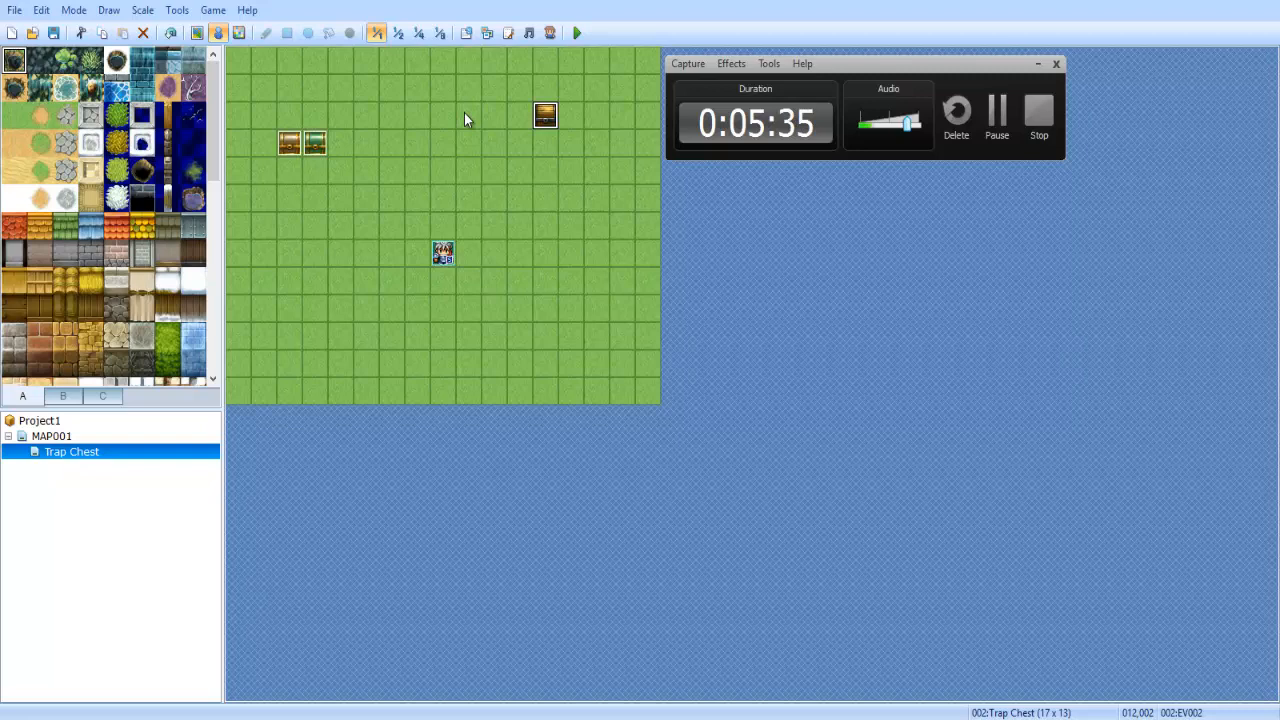
mouse_move(589, 210)
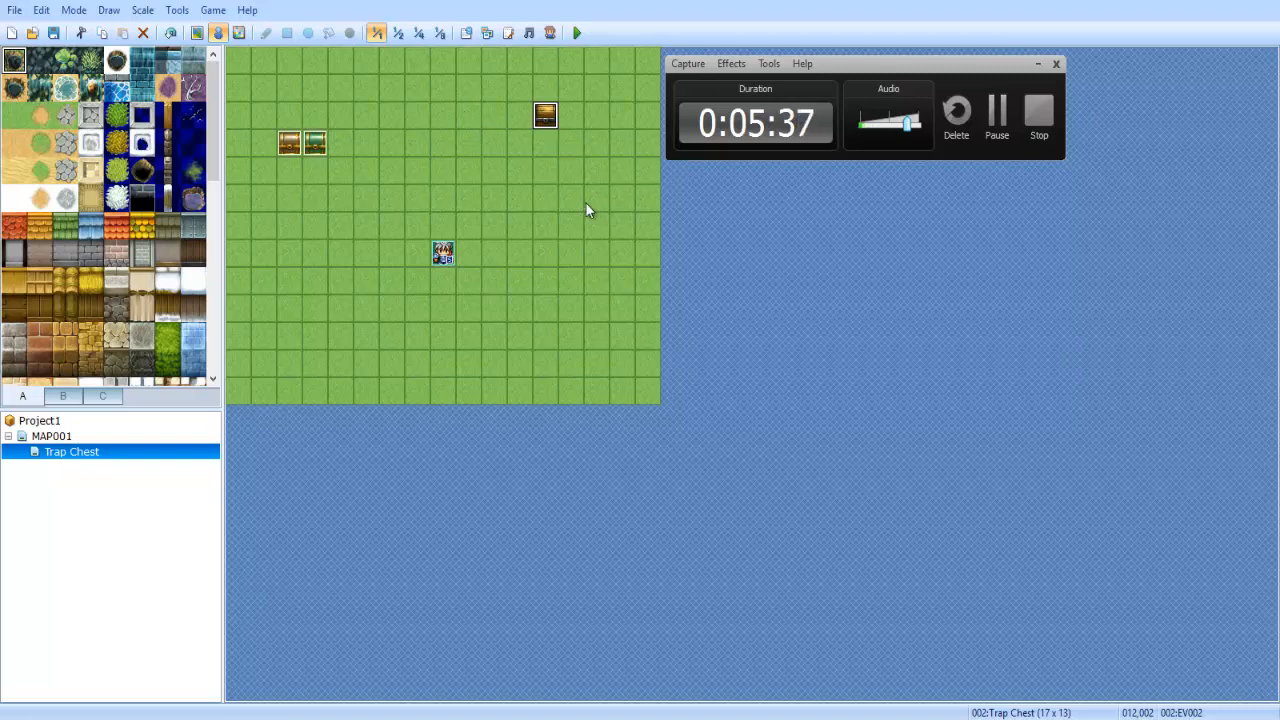
mouse_move(450, 262)
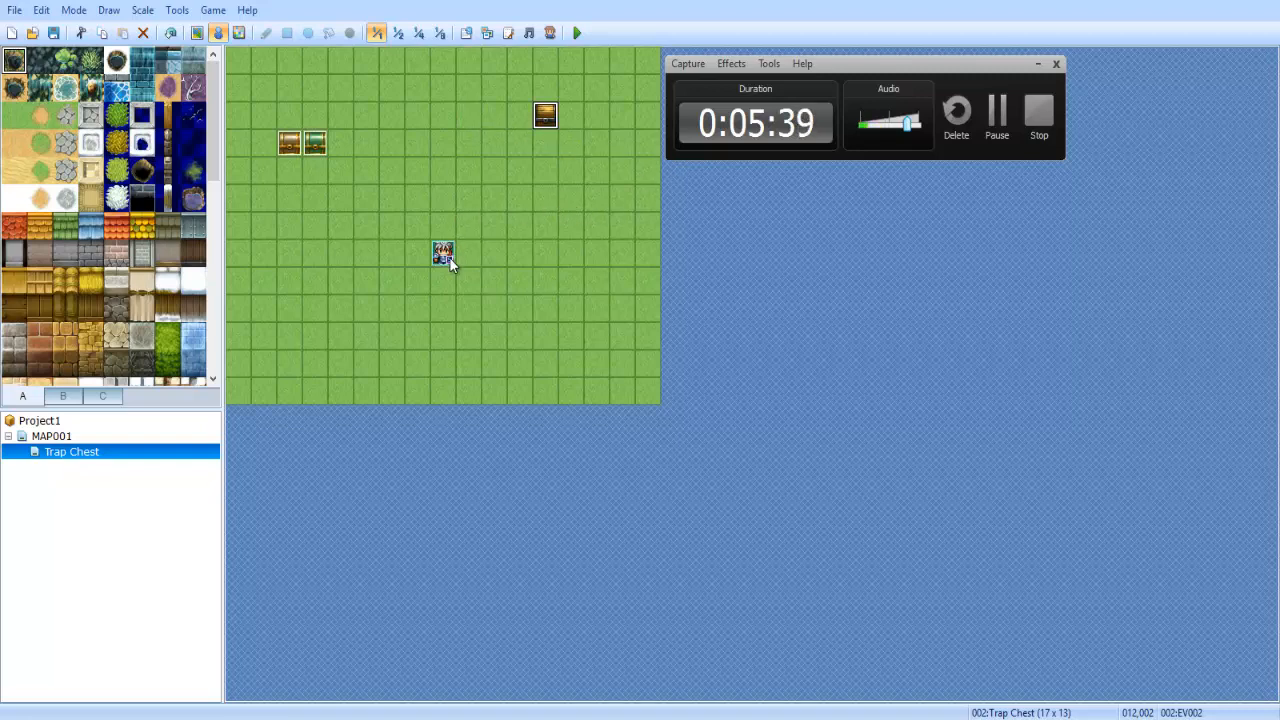